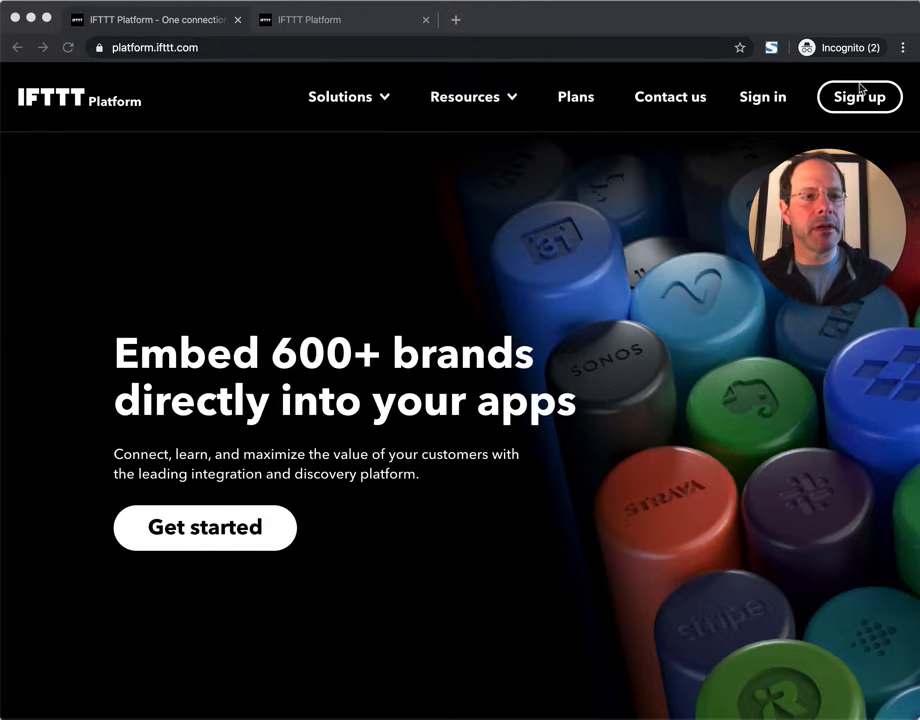
Sign up for a new account with email and password, opting in to product updates.
{"action": "left_click", "coordinate": [858, 97]}
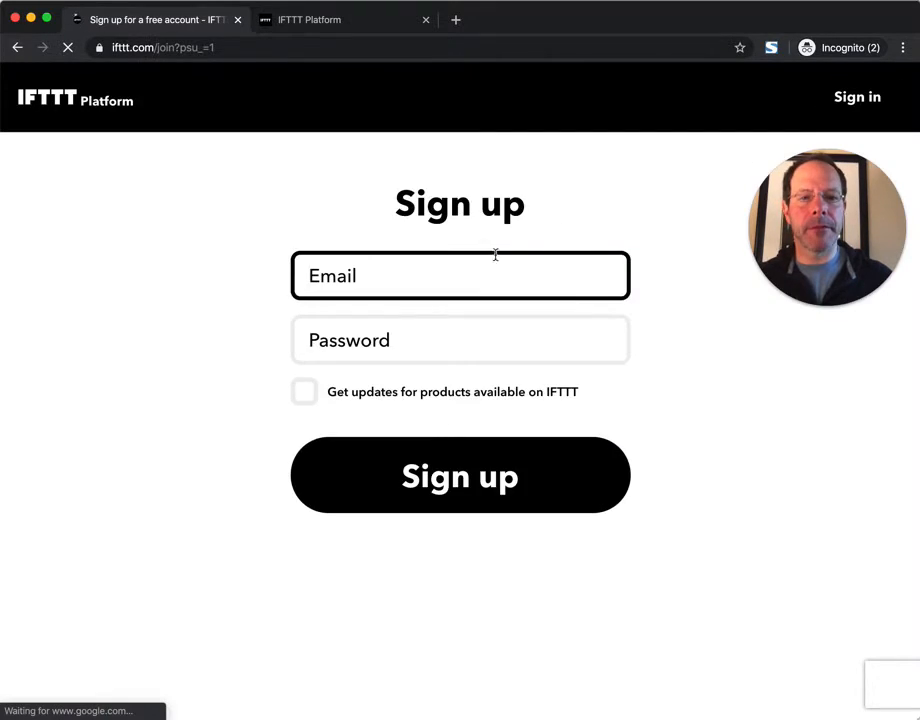
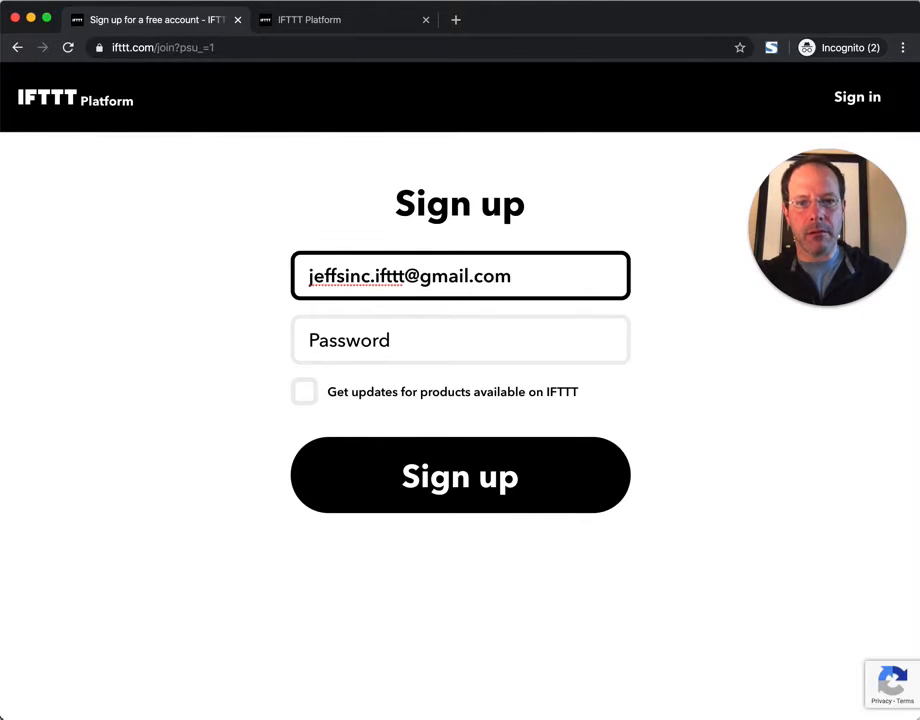
{"action": "type", "text": "••••"}
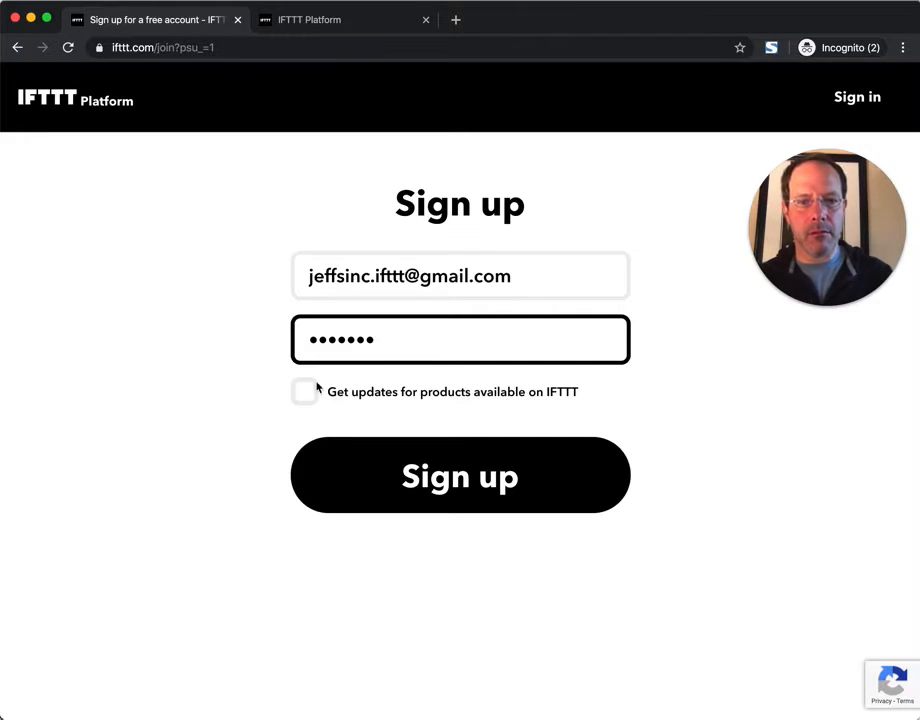
{"action": "left_click", "coordinate": [304, 391]}
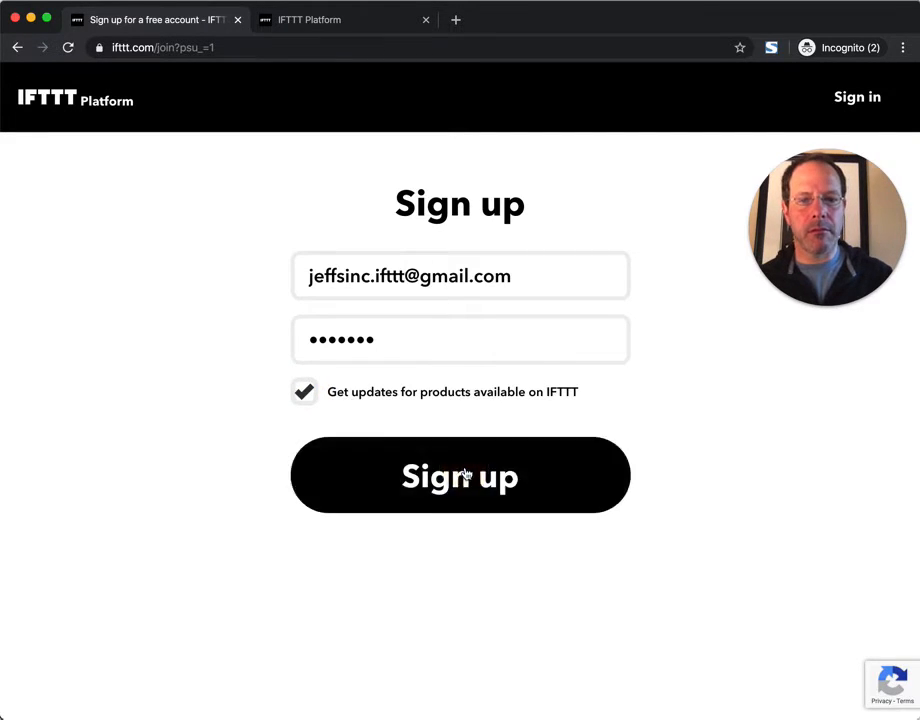
{"action": "left_click", "coordinate": [459, 475]}
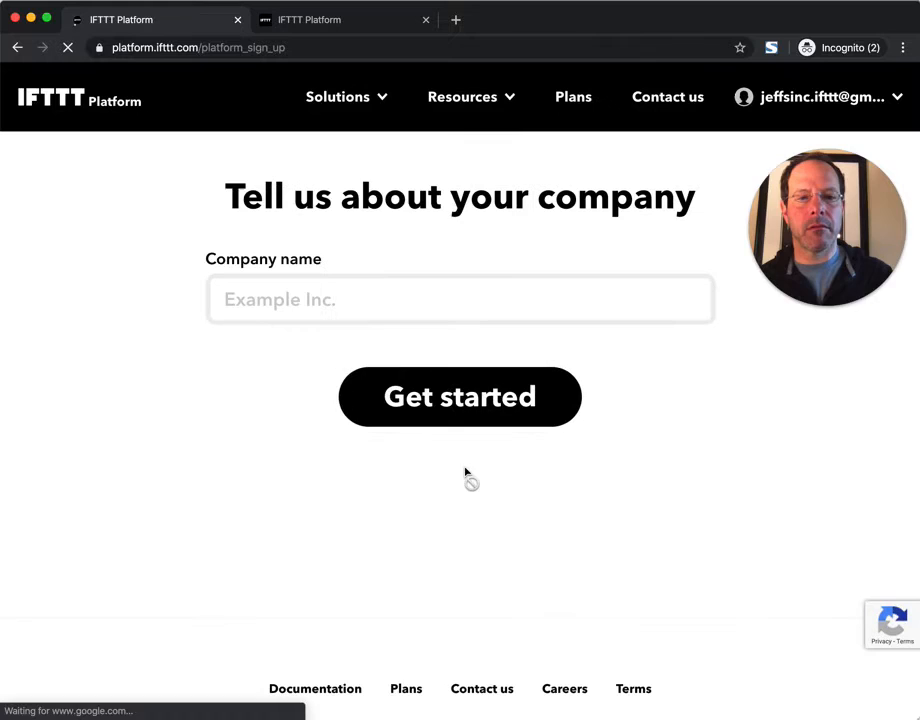
Enter the company name starting 'Jef' and continue to the welcome overview.
{"action": "type", "text": "Jeffco Inc."}
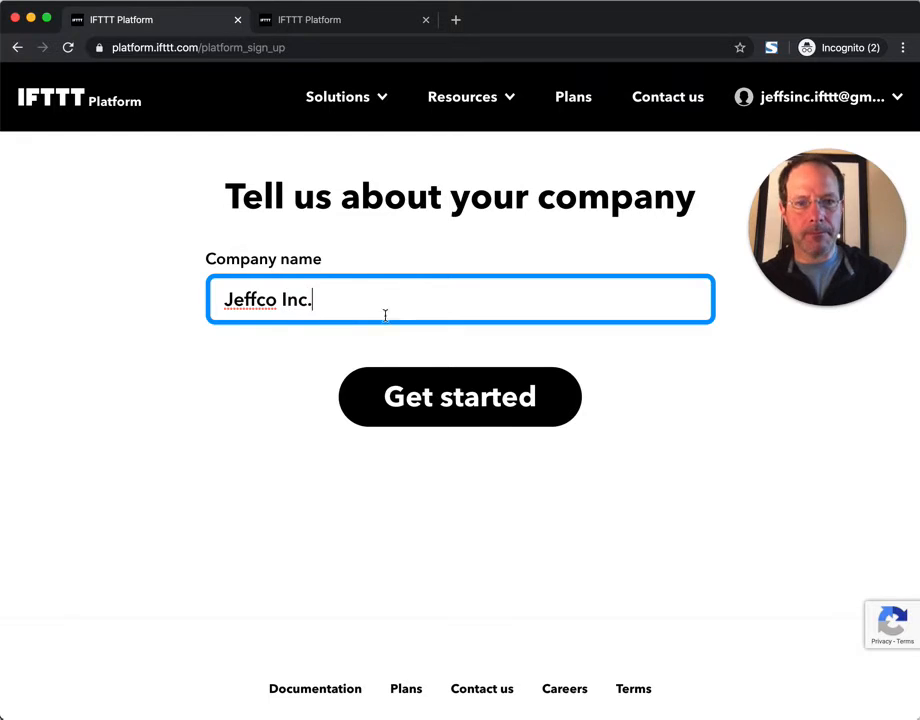
{"action": "left_click", "coordinate": [459, 396]}
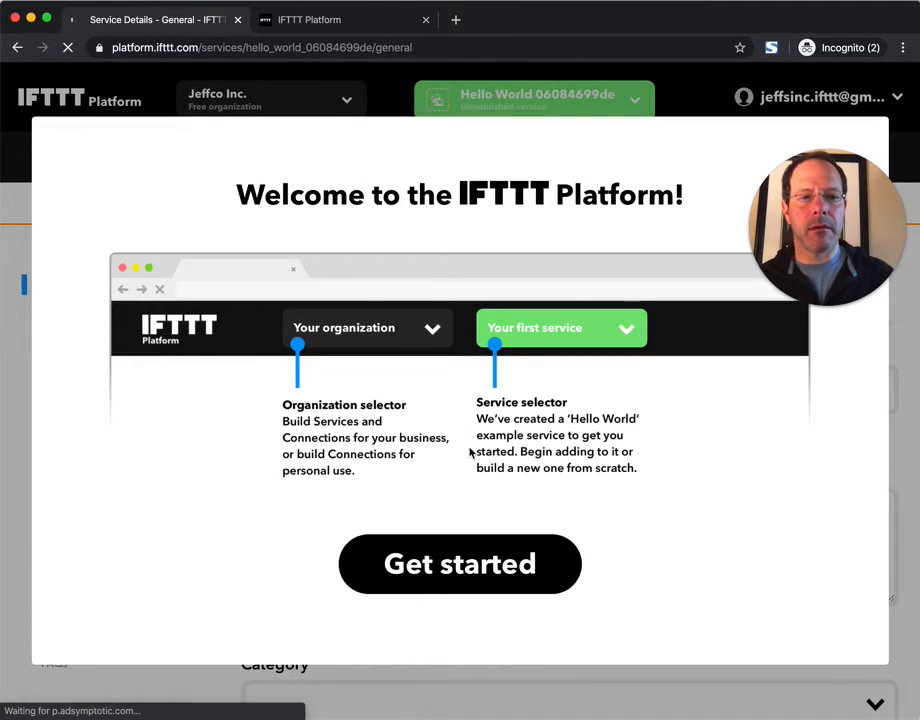
Close the welcome modal and select the Hello World service name for replacement.
{"action": "left_click", "coordinate": [459, 564]}
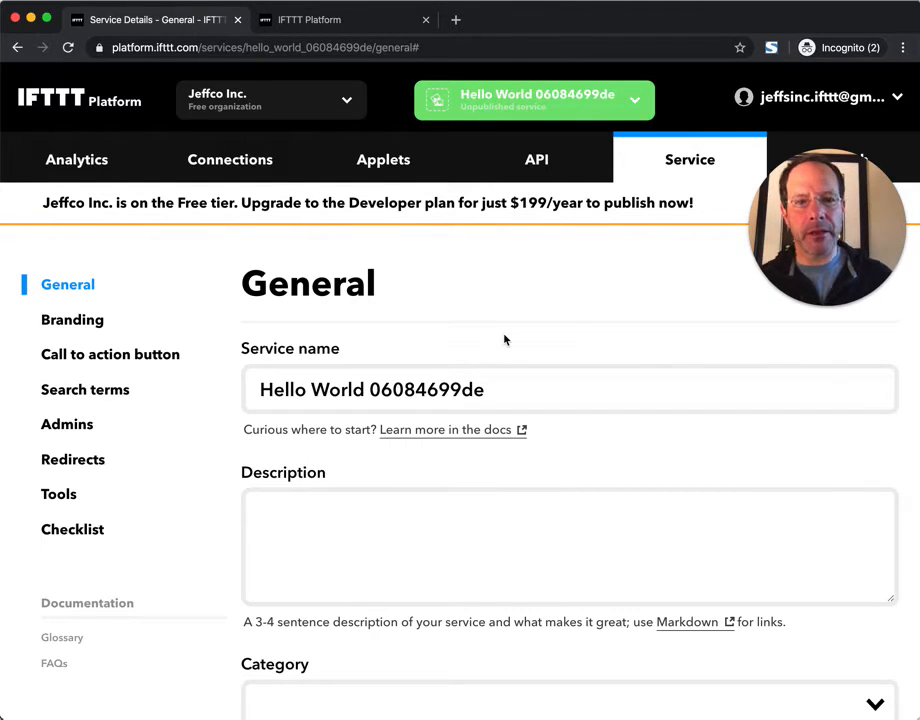
{"action": "double_click", "coordinate": [425, 389]}
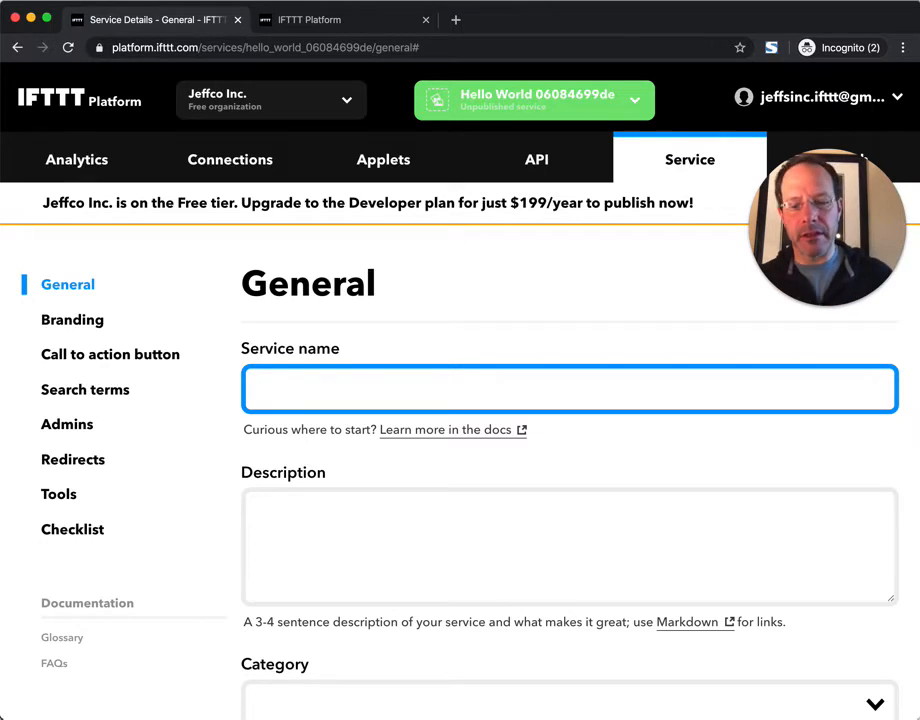
Rename the service Jeff's Smart Speakers, add the company description and ID jeffsdevices, and save.
{"action": "type", "text": "Jeff's Smart"}
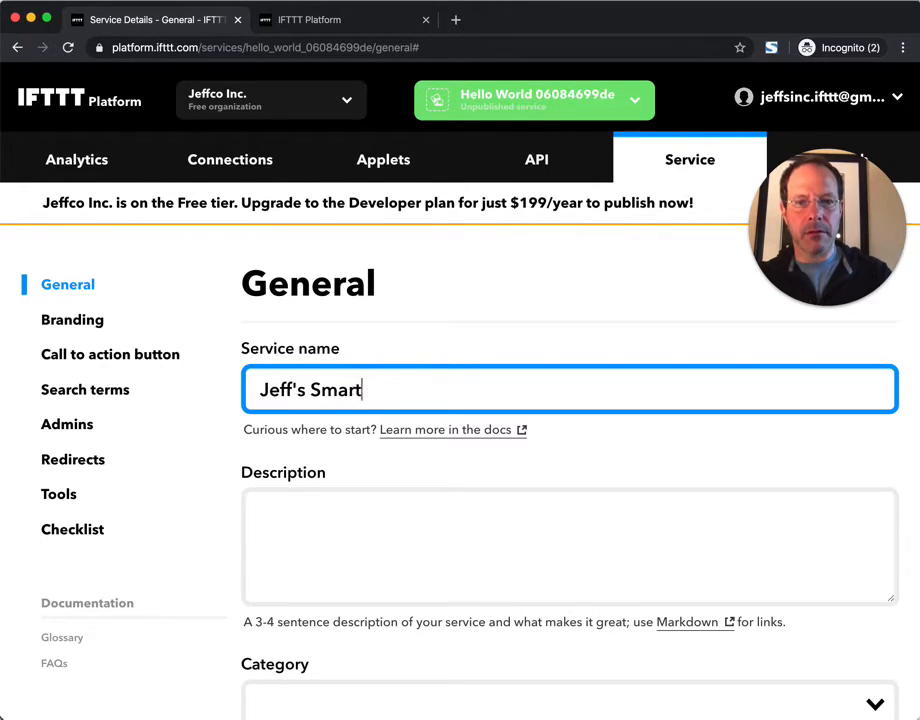
{"action": "type", "text": "Speake"}
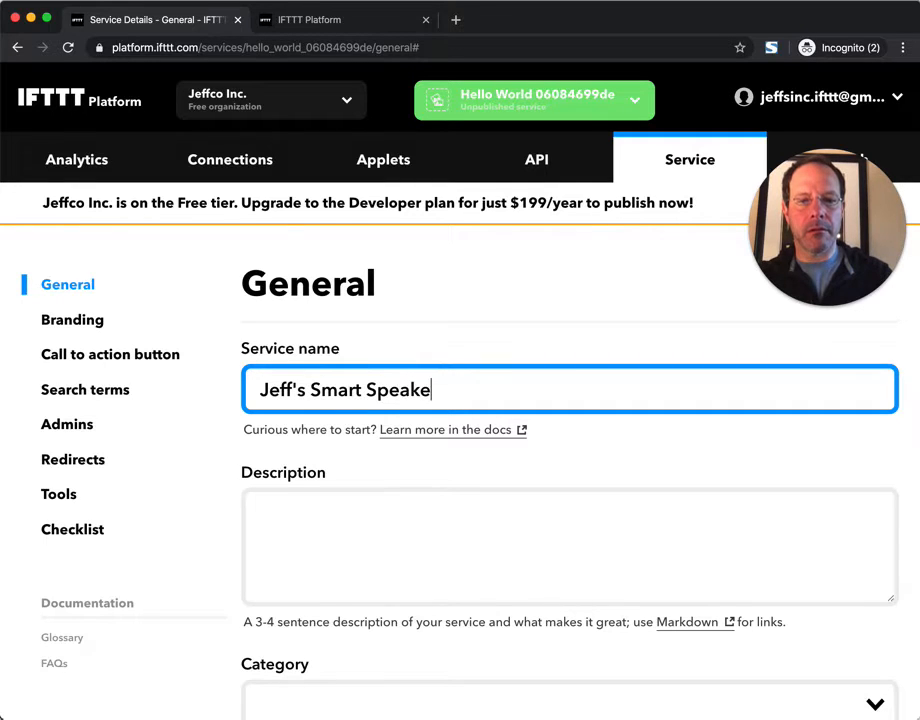
{"action": "left_click", "coordinate": [381, 519]}
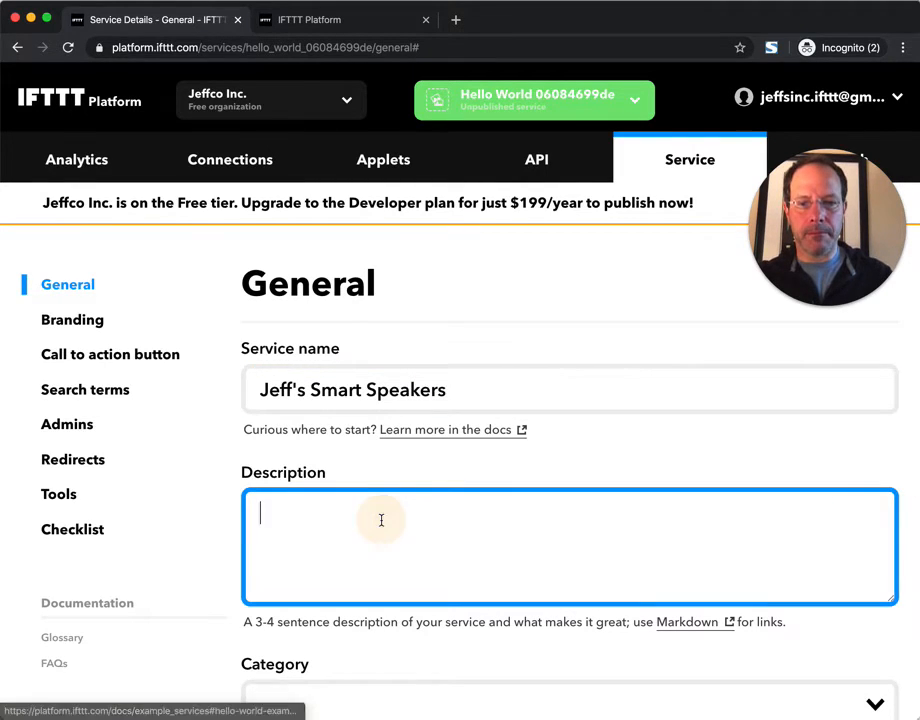
{"action": "type", "text": "Jeff's Company Inc is the global leader in providing top notch smart speaker experiences internationally and beyond, forever"}
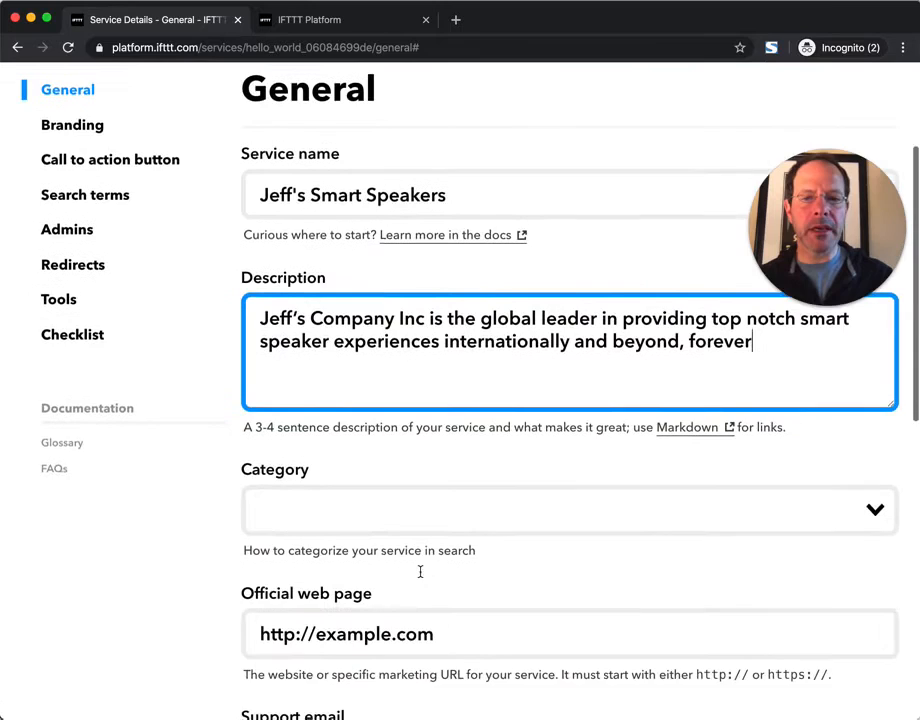
{"action": "scroll", "scroll_direction": "down", "scroll_amount": 3}
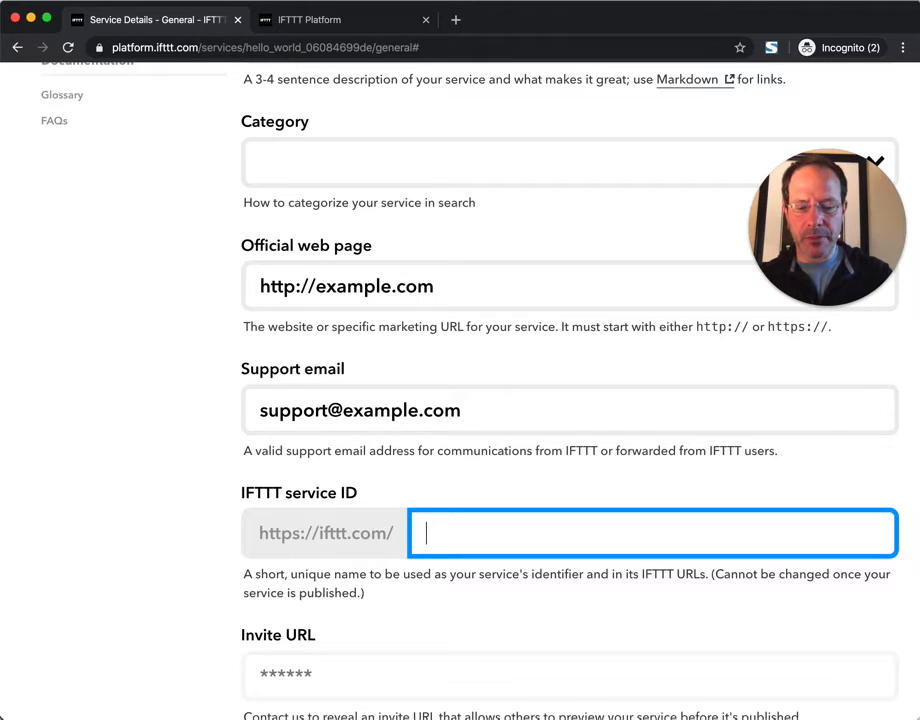
{"action": "type", "text": "jeffsdevices"}
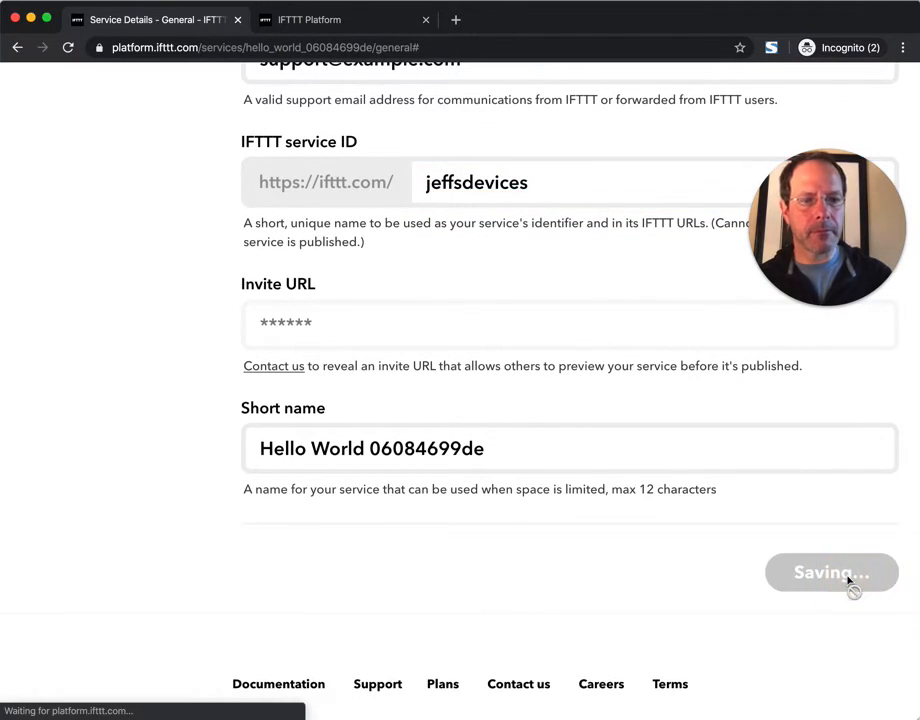
{"action": "left_click", "coordinate": [831, 571]}
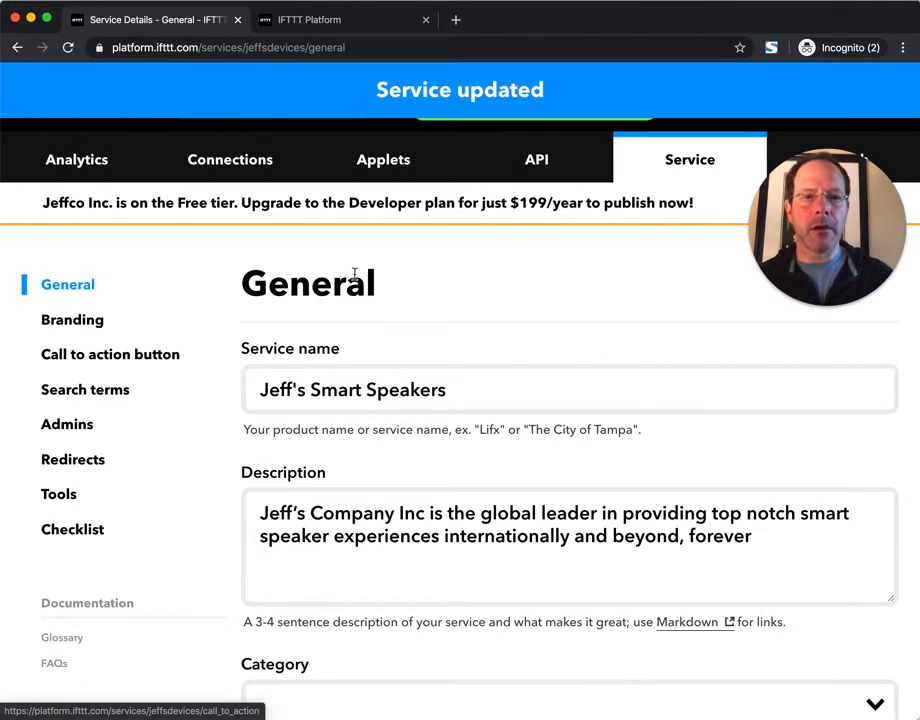
Open the API tab to view the empty API URL and service key.
{"action": "left_click", "coordinate": [536, 159]}
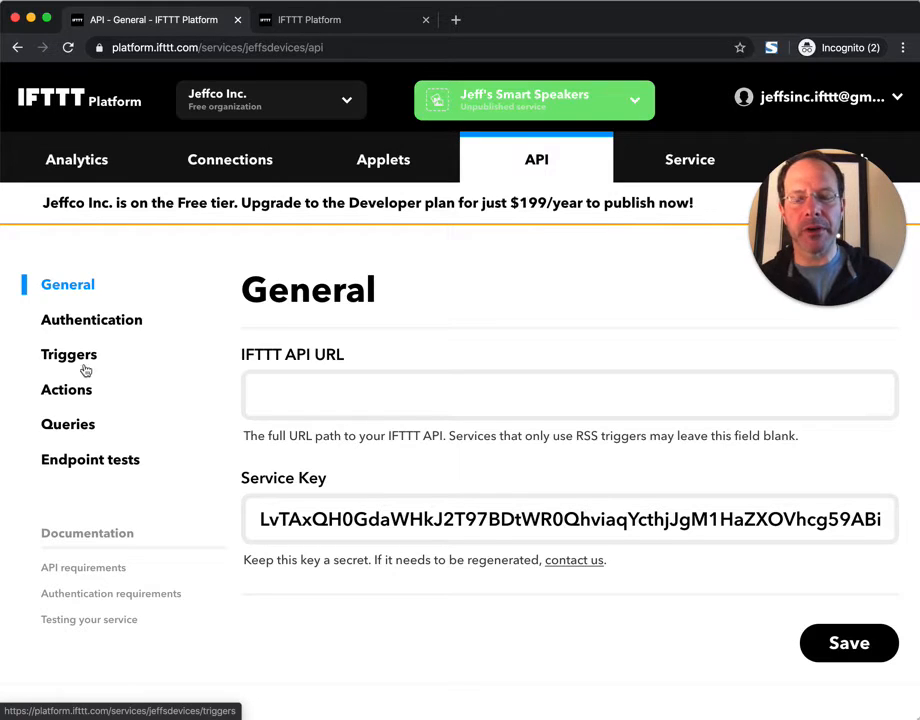
{"action": "mouse_move", "coordinate": [66, 389]}
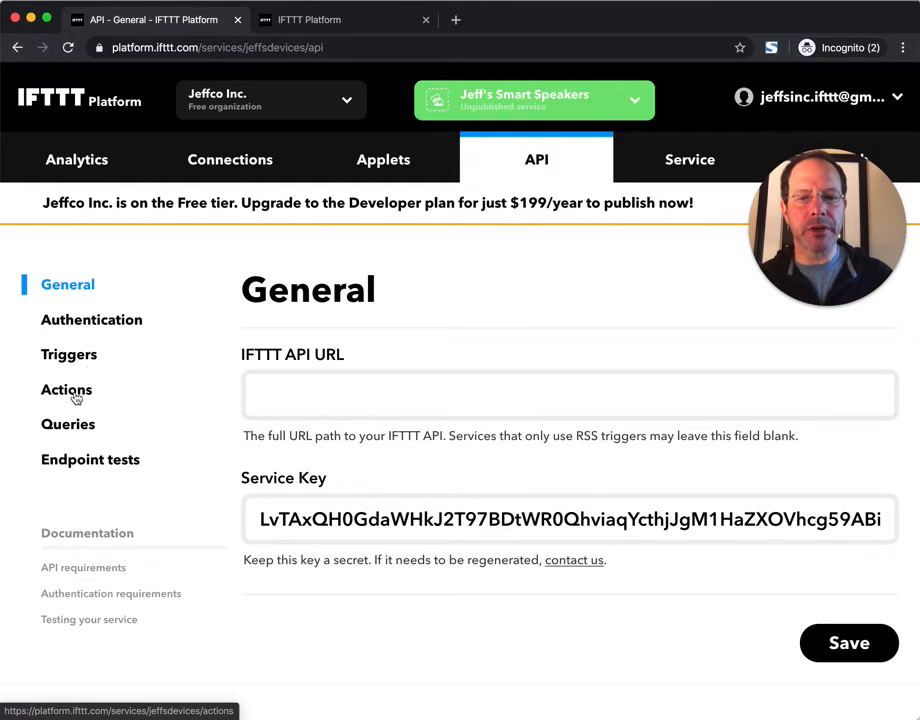
{"action": "mouse_move", "coordinate": [69, 354]}
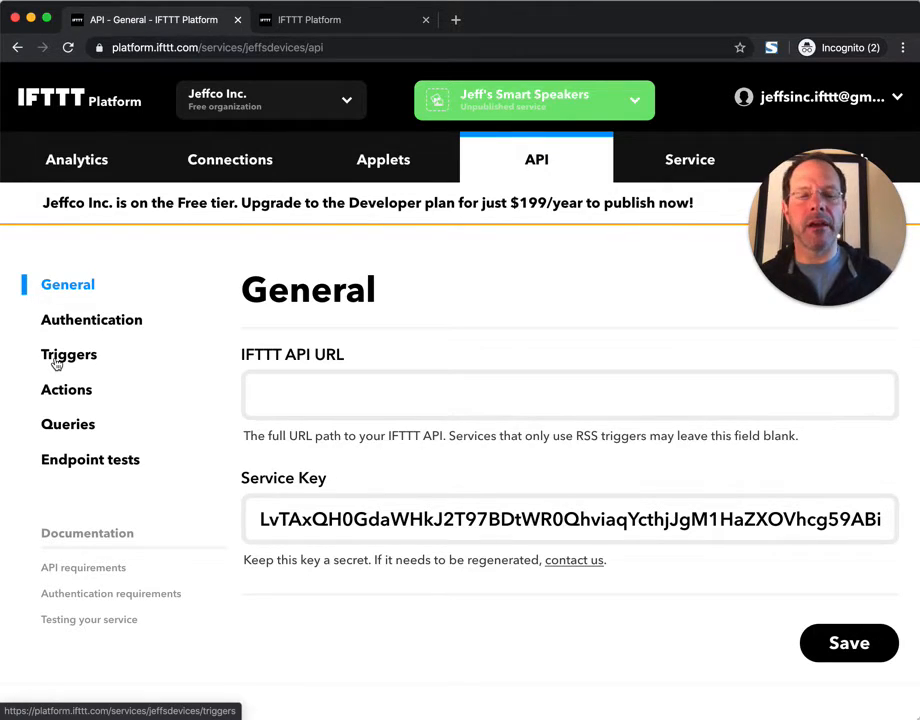
{"action": "mouse_move", "coordinate": [66, 389]}
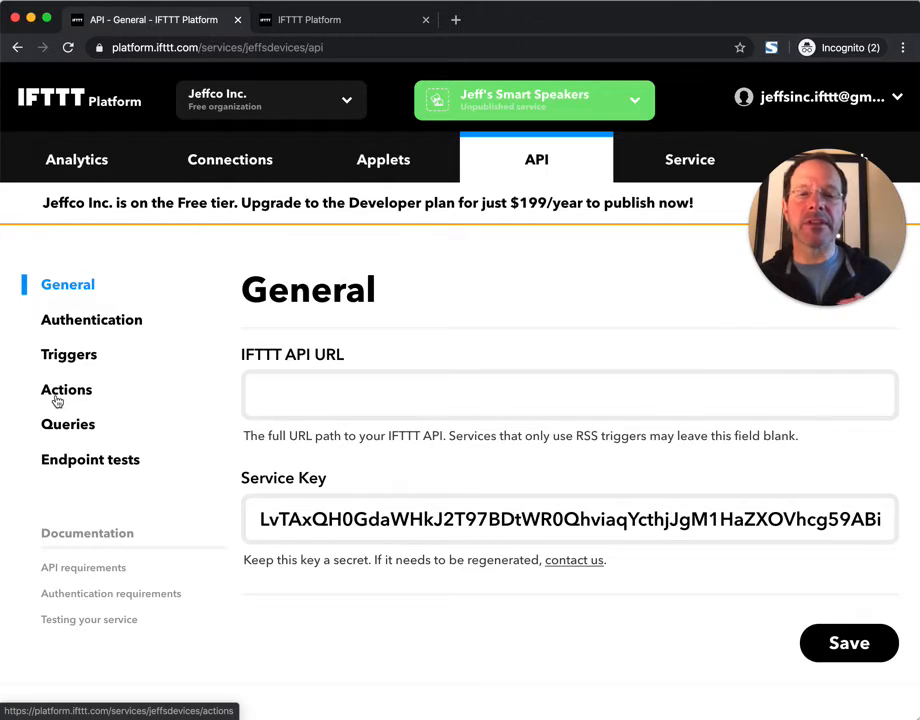
{"action": "mouse_move", "coordinate": [68, 424]}
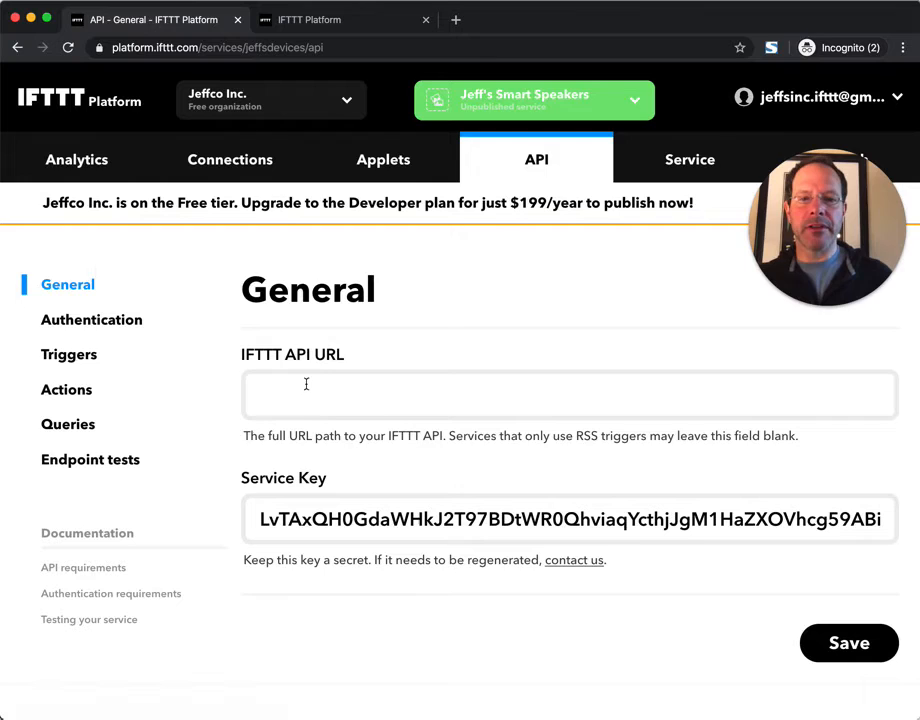
{"action": "left_click", "coordinate": [569, 394]}
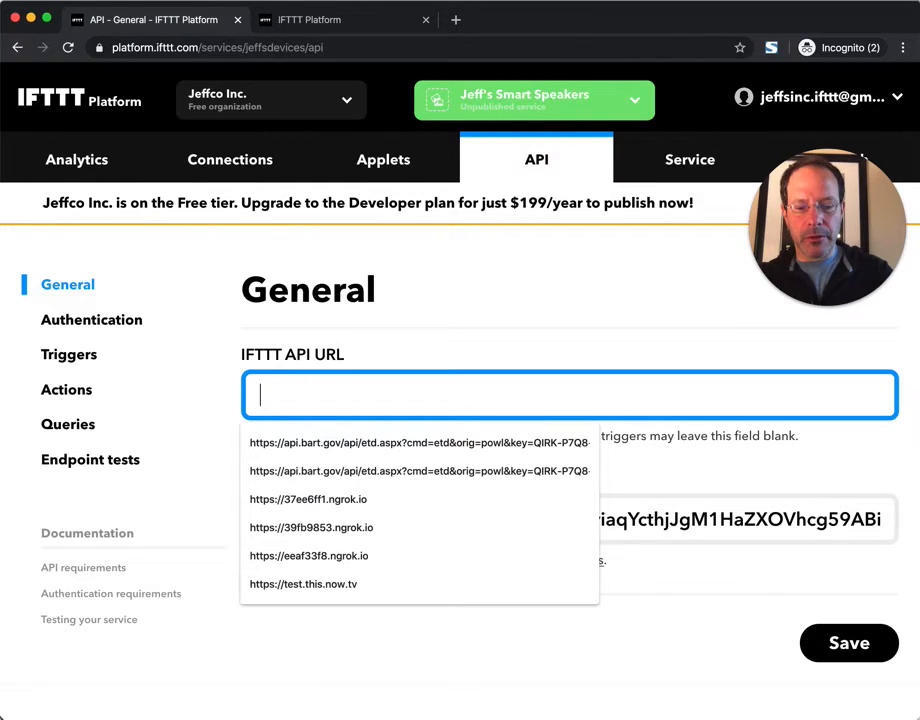
{"action": "type", "text": "ht"}
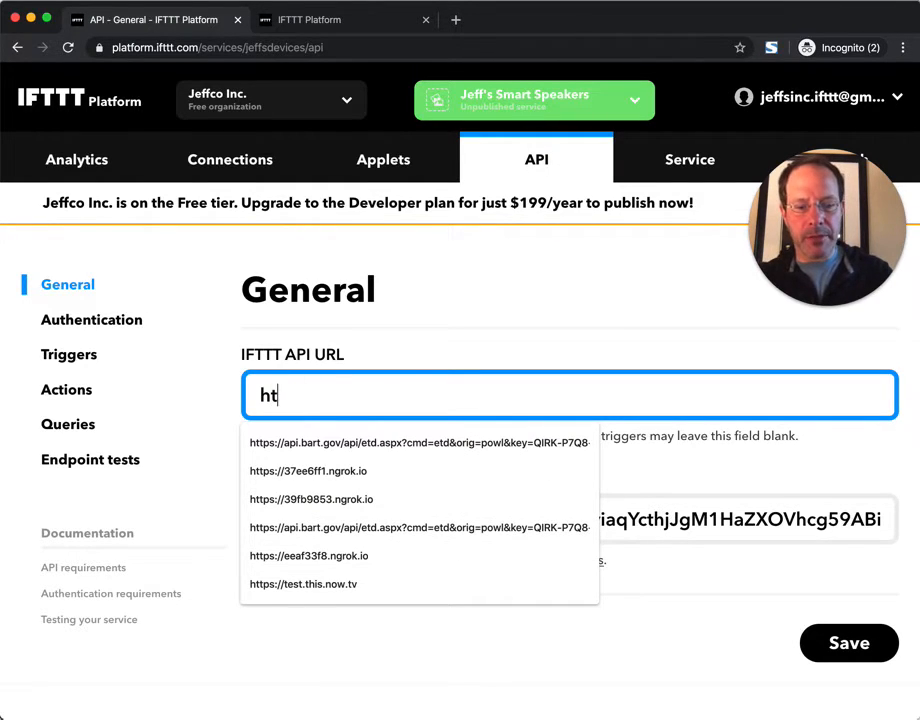
{"action": "type", "text": "tps://"}
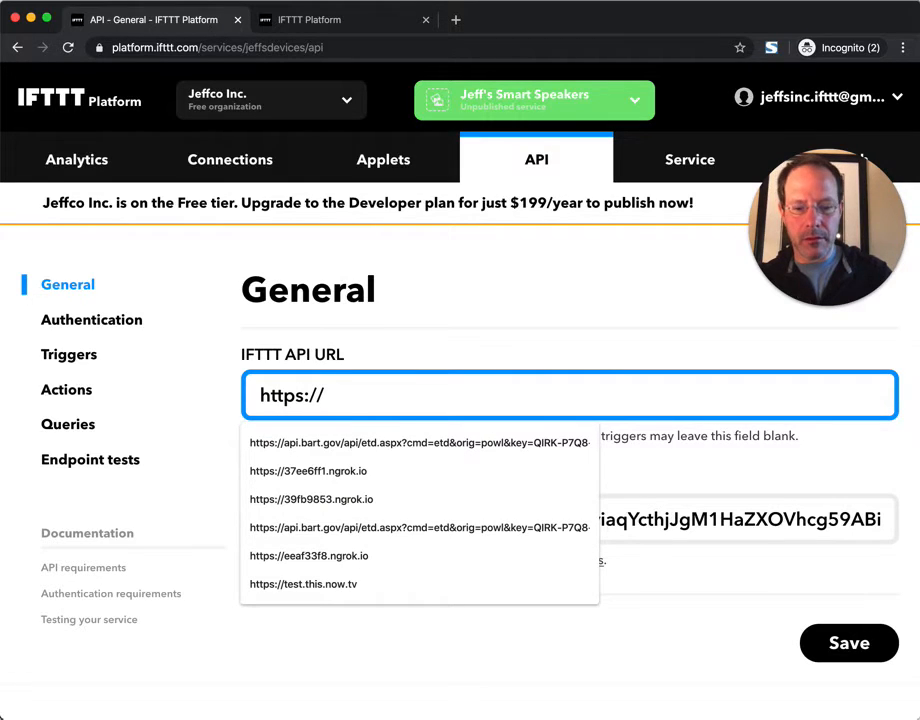
{"action": "type", "text": "jeffcoinc"}
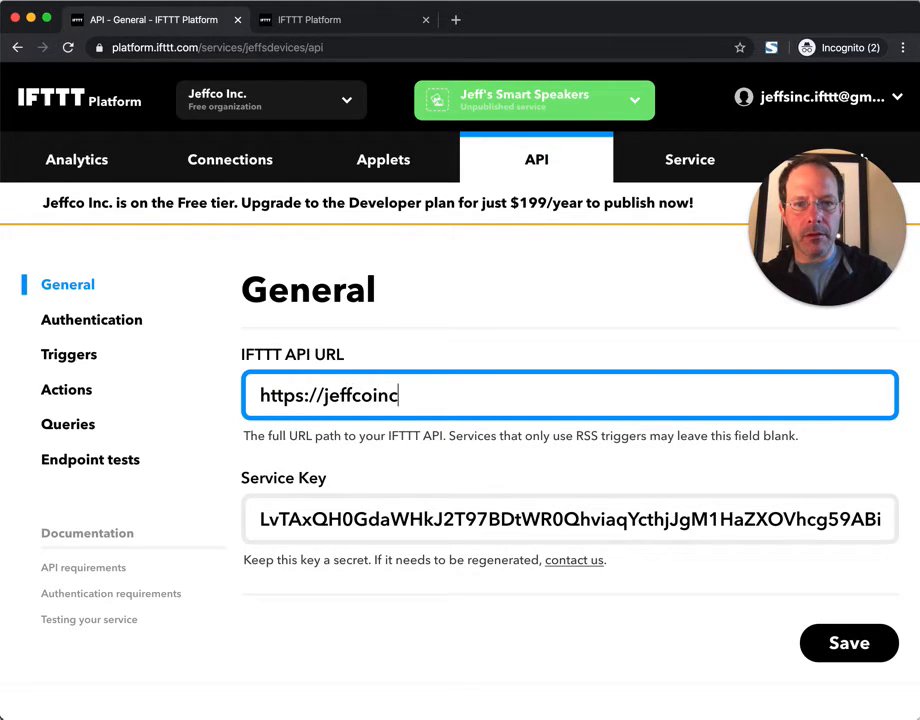
{"action": "type", "text": ".com"}
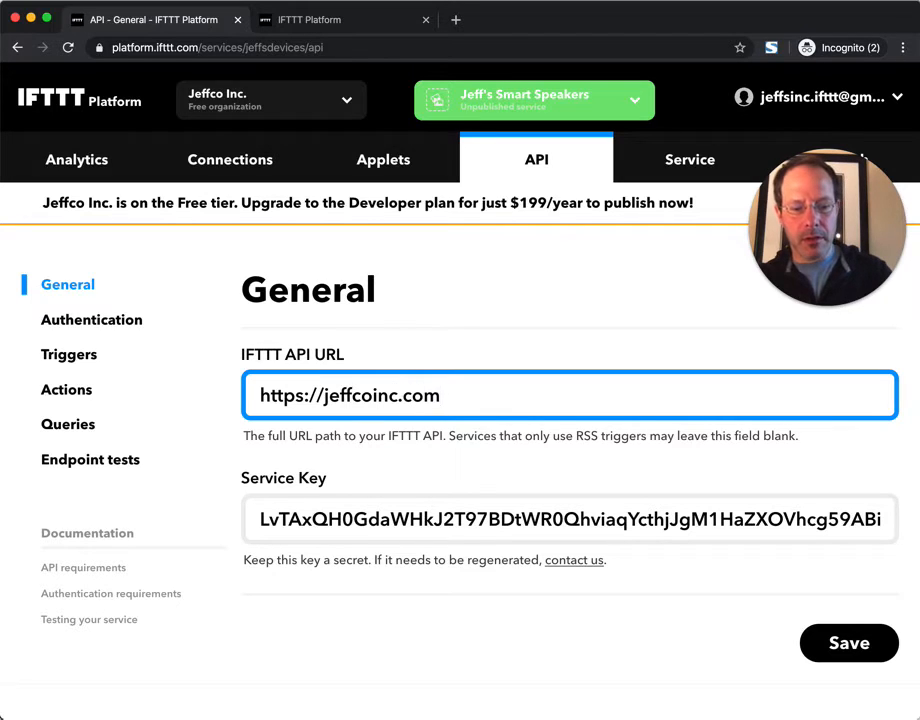
{"action": "type", "text": "/api"}
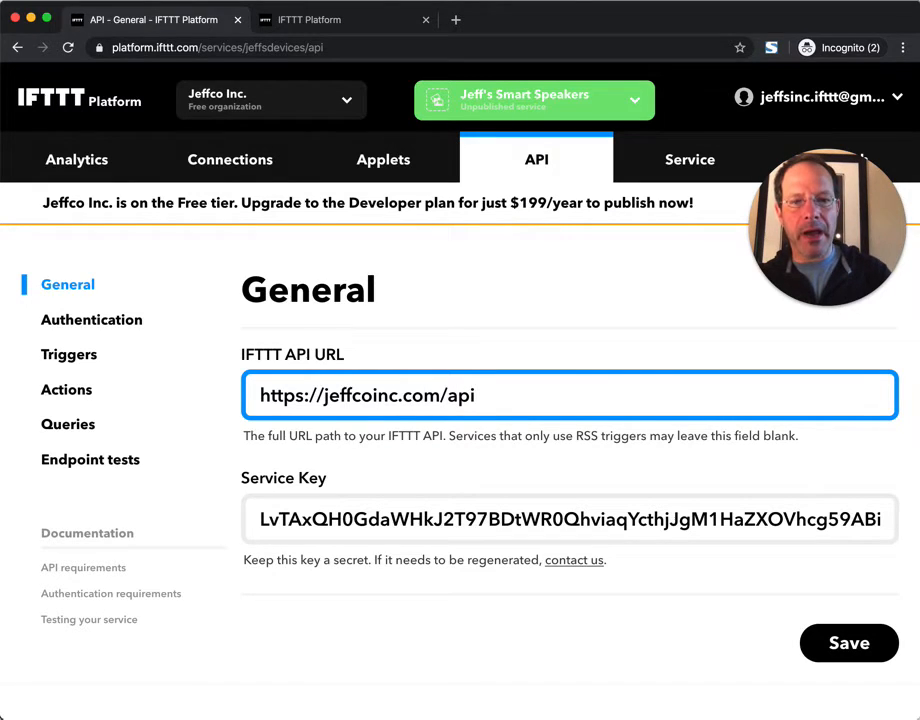
{"action": "mouse_move", "coordinate": [849, 643]}
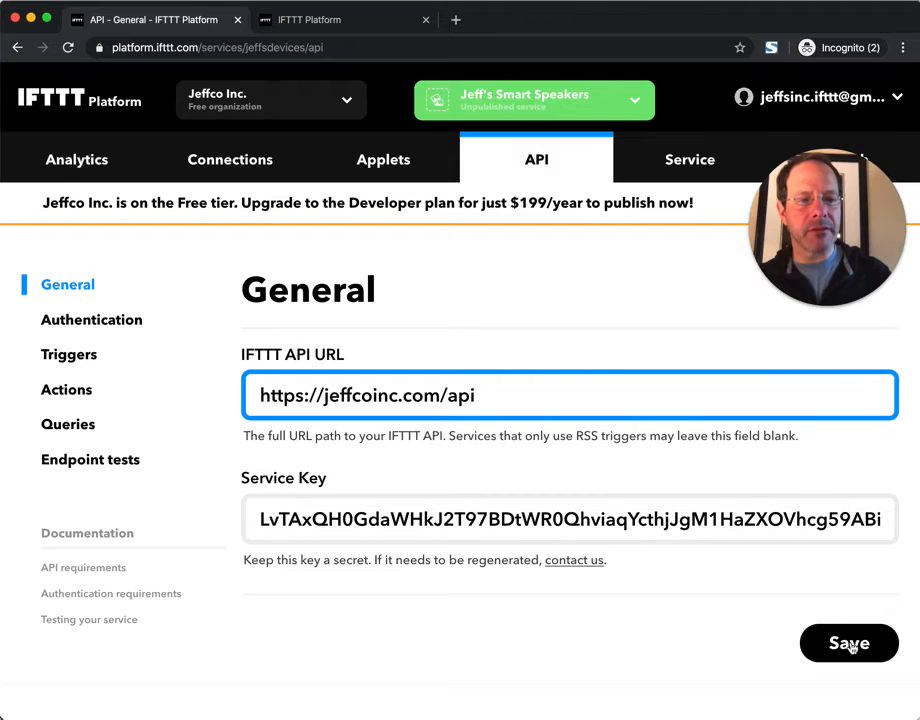
{"action": "left_click", "coordinate": [848, 643]}
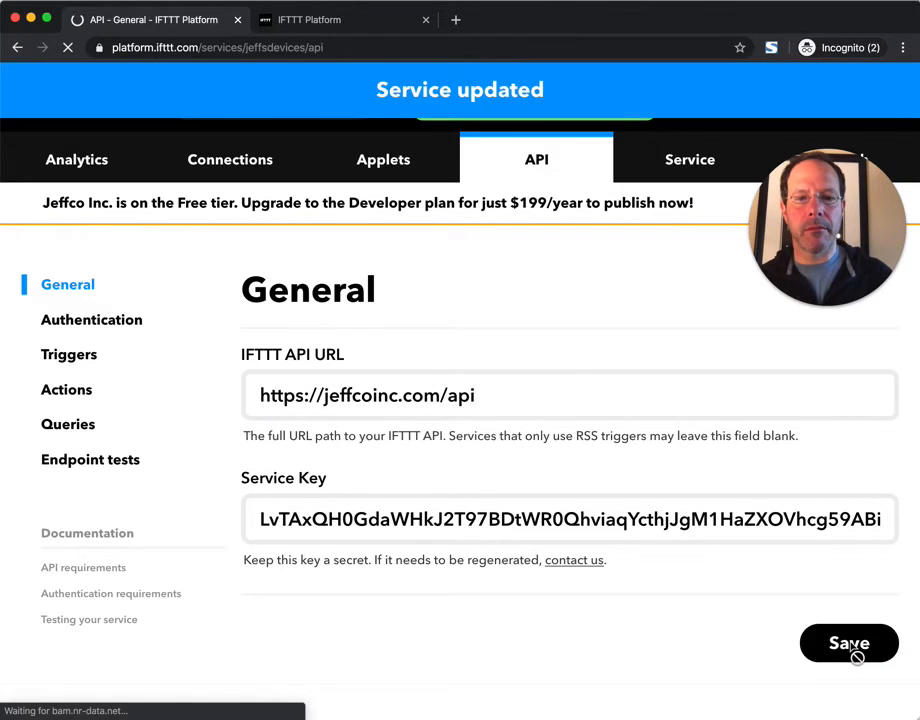
{"action": "left_click", "coordinate": [68, 354]}
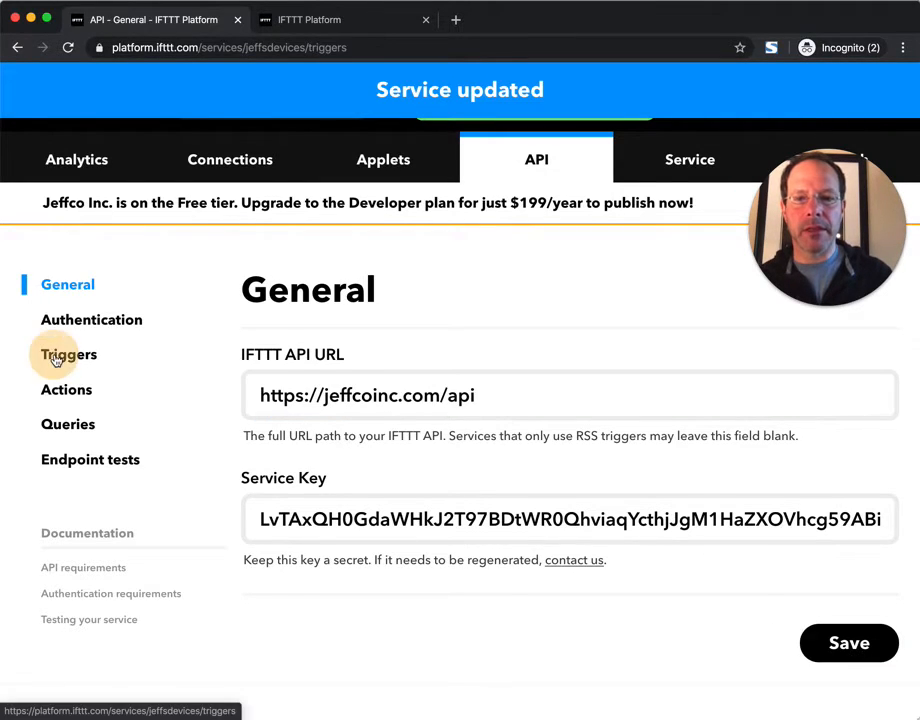
Open the 'A new thing was created' trigger and rename it 'If music plays'.
{"action": "left_click", "coordinate": [68, 354]}
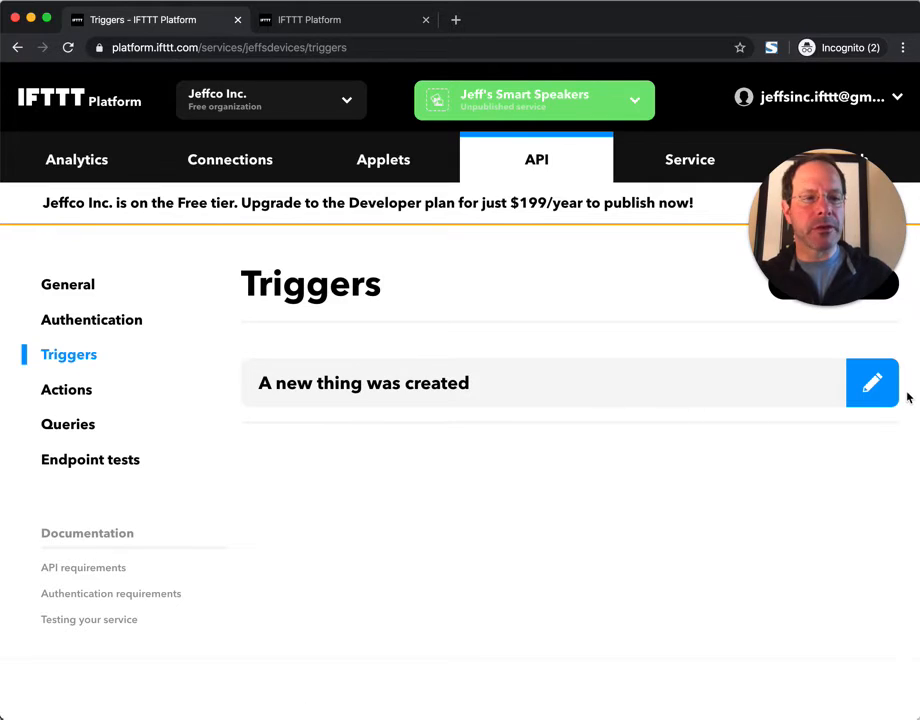
{"action": "left_click", "coordinate": [871, 382]}
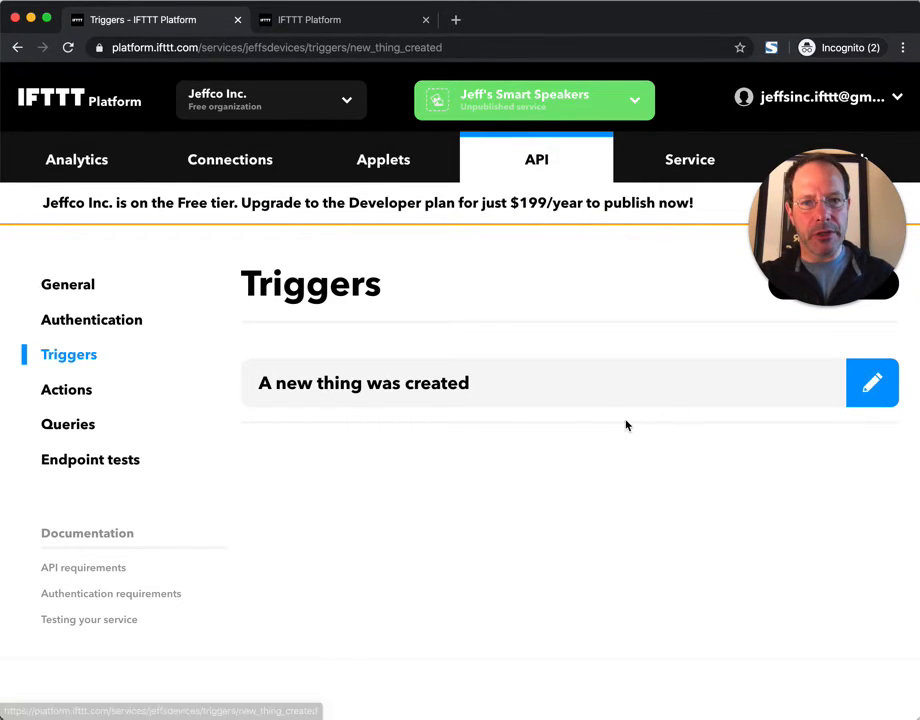
{"action": "left_click", "coordinate": [871, 383]}
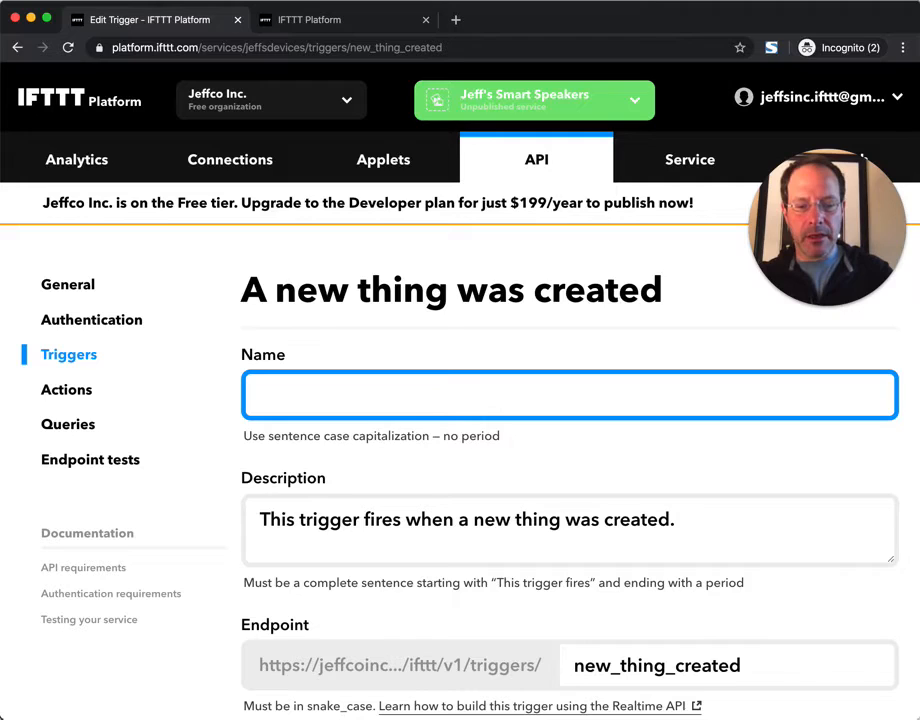
{"action": "left_click", "coordinate": [569, 394]}
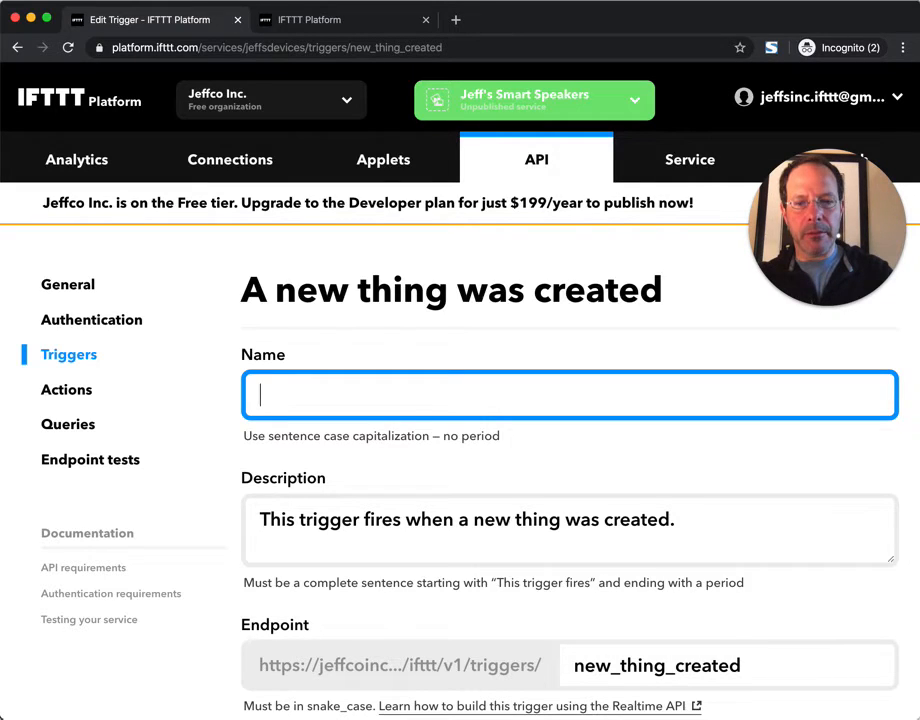
{"action": "type", "text": "If m"}
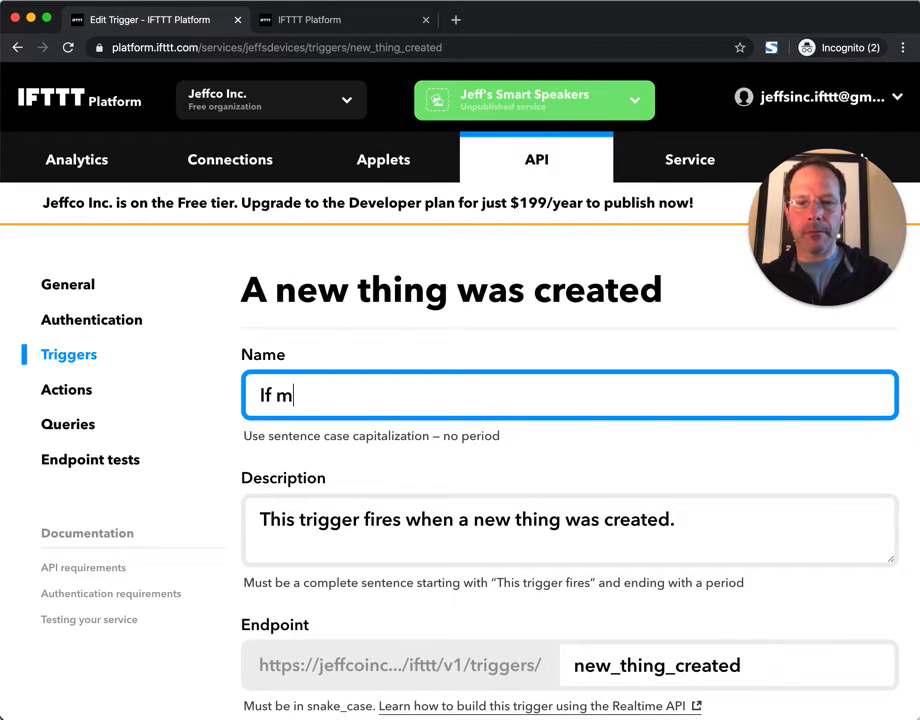
{"action": "type", "text": "usic plays"}
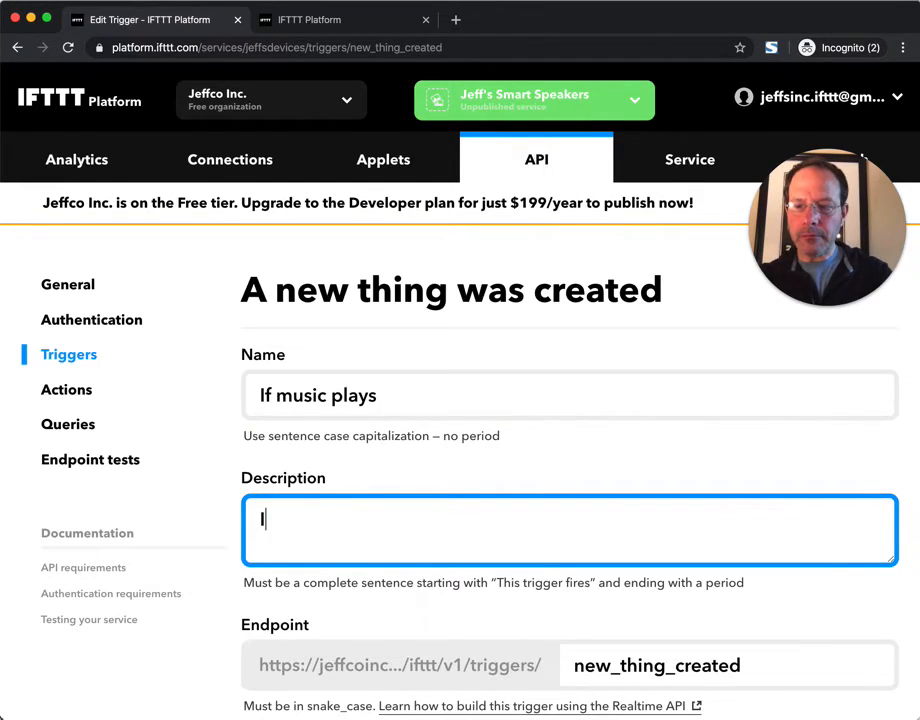
Describe the trigger 'When music plays on your speakers.', set endpoint playstatus, and save.
{"action": "type", "text": "When"}
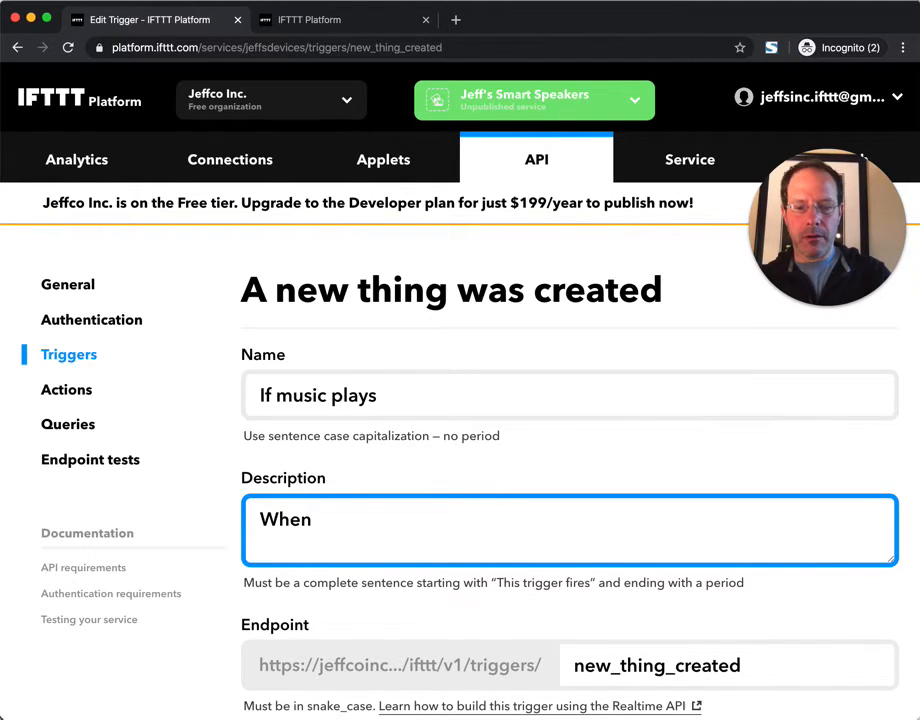
{"action": "type", "text": "music plays on y"}
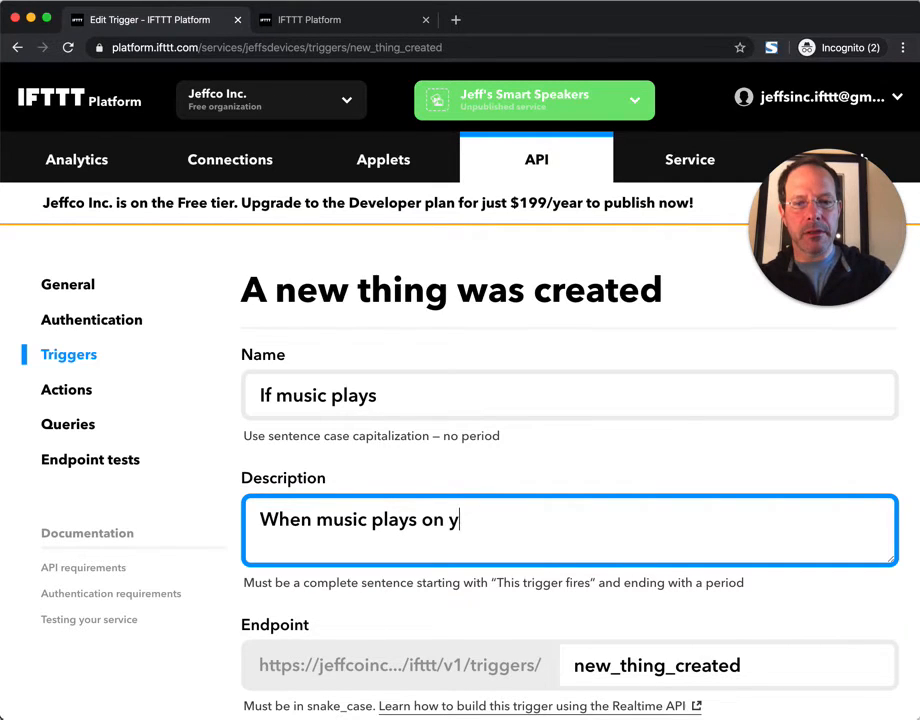
{"action": "type", "text": "our speakers."}
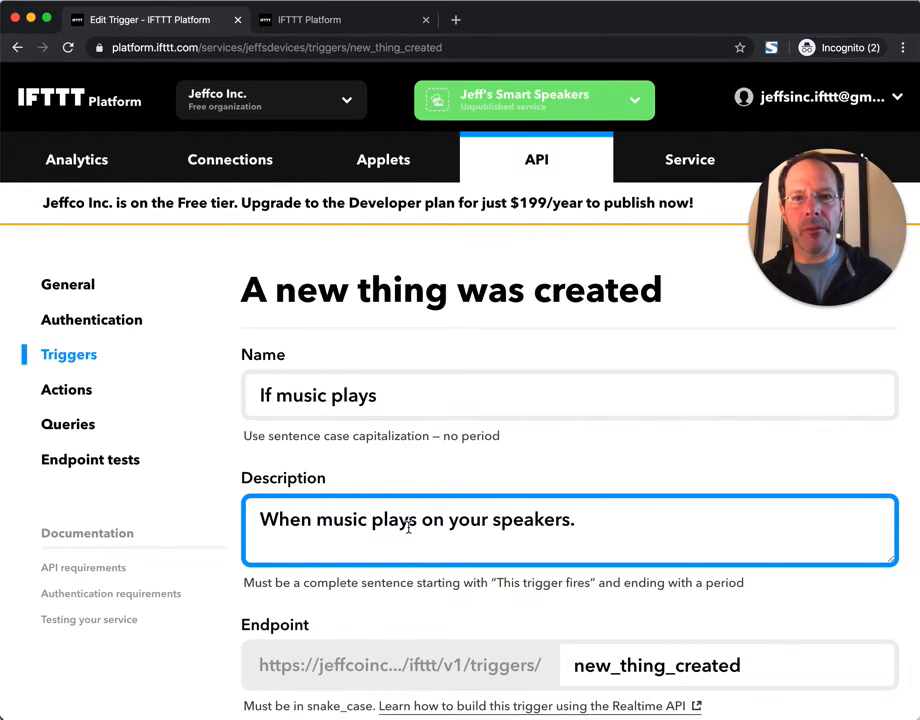
{"action": "mouse_move", "coordinate": [545, 557]}
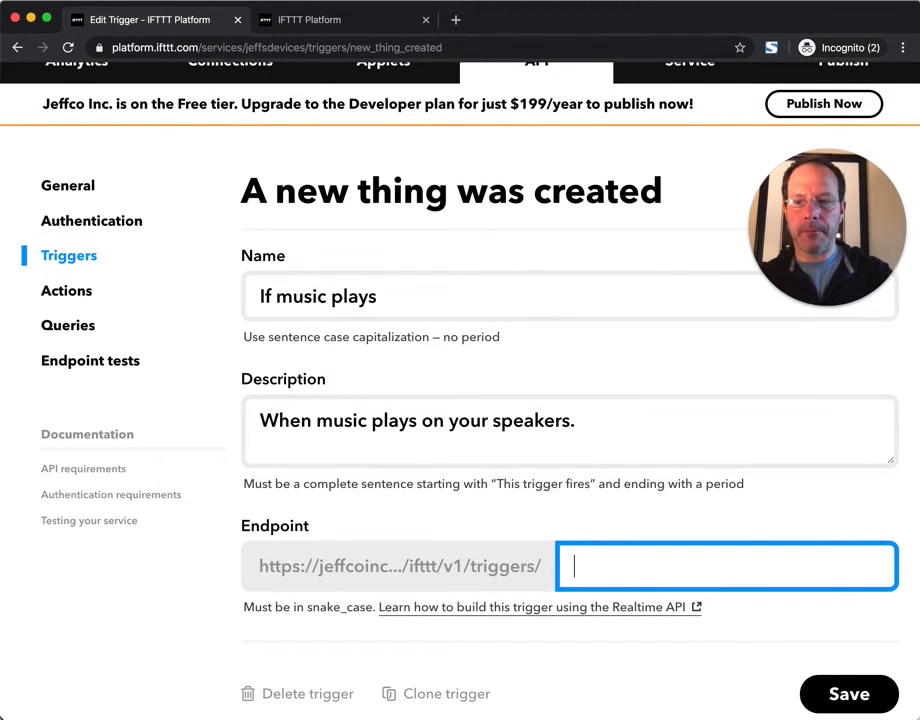
{"action": "type", "text": "p"}
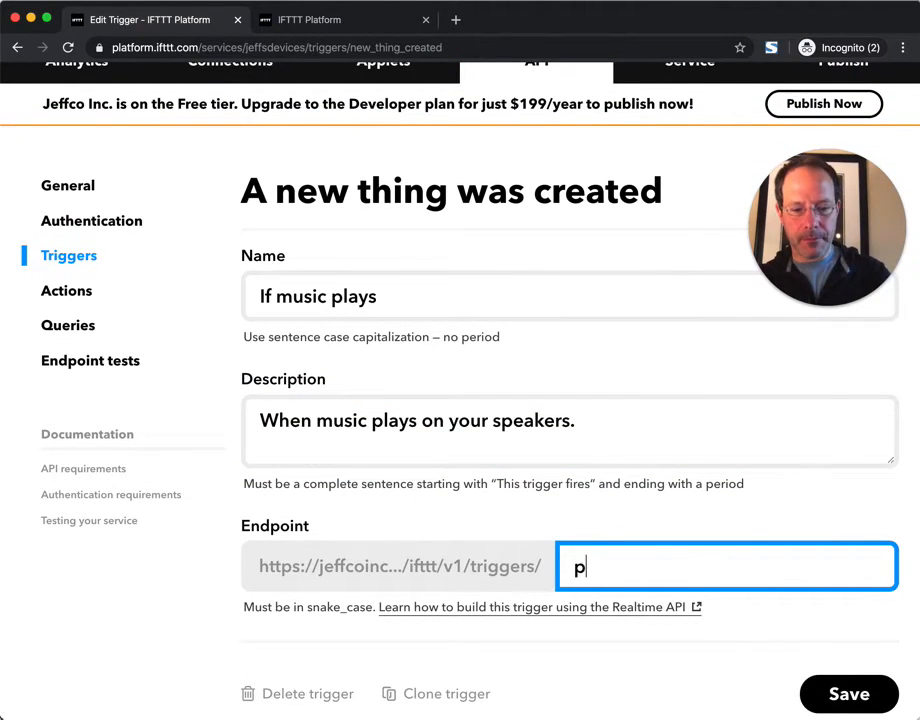
{"action": "type", "text": "laystatus"}
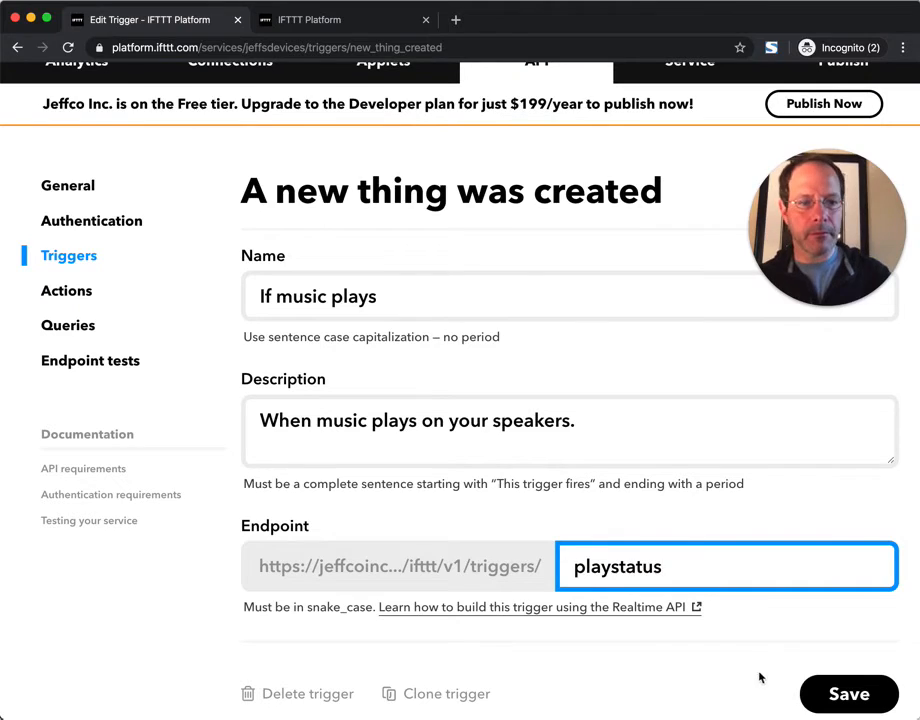
{"action": "left_click", "coordinate": [848, 693]}
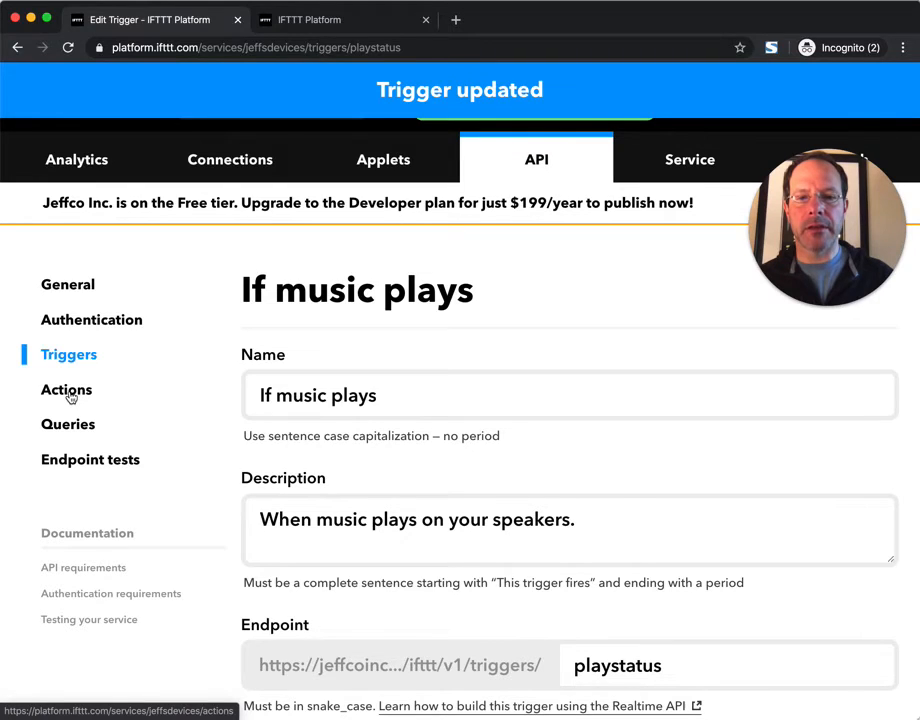
Turn the sample action into 'Play music', described 'Play music on the speakers.', and save.
{"action": "left_click", "coordinate": [66, 389]}
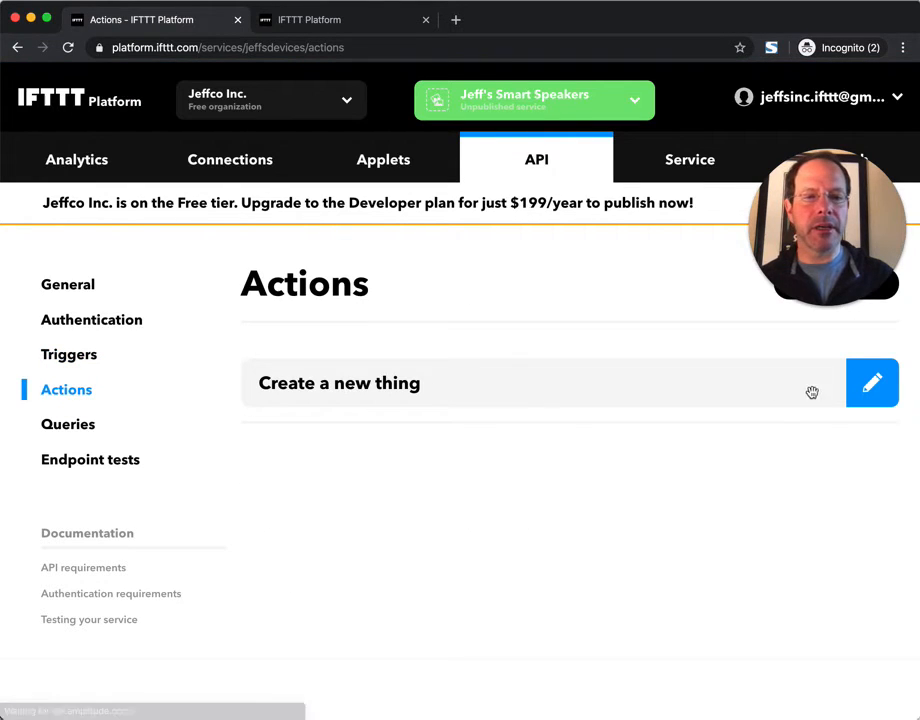
{"action": "left_click", "coordinate": [872, 383]}
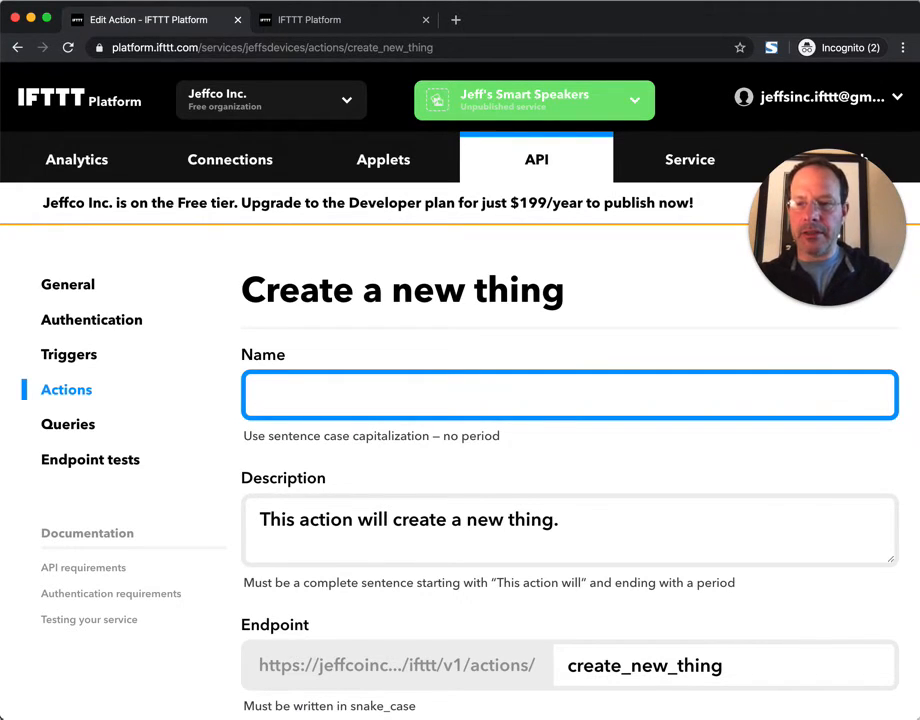
{"action": "type", "text": "Play music"}
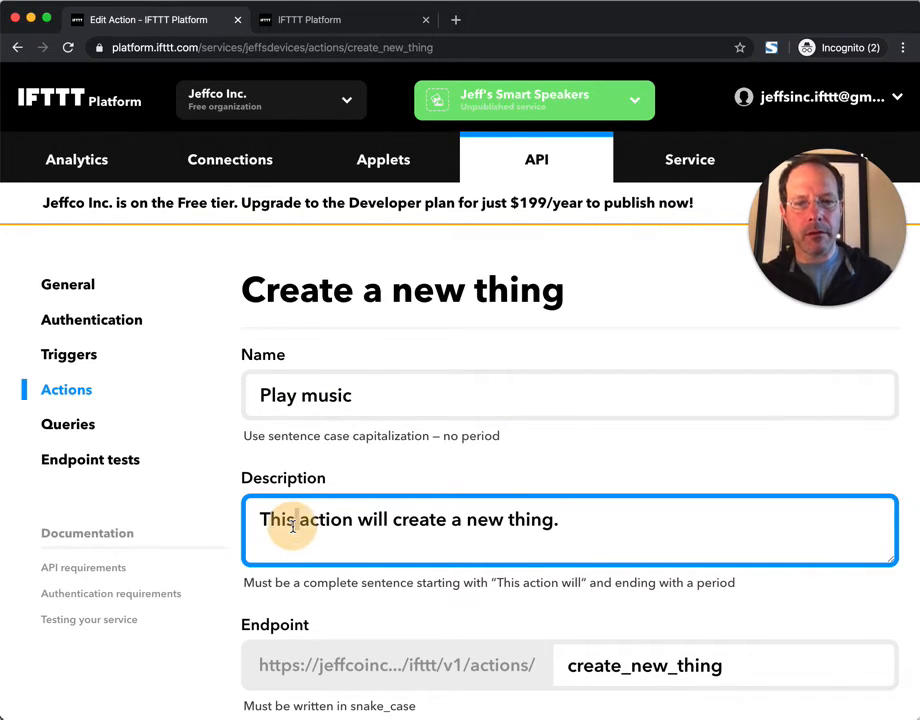
{"action": "type", "text": "Play music on the speakers."}
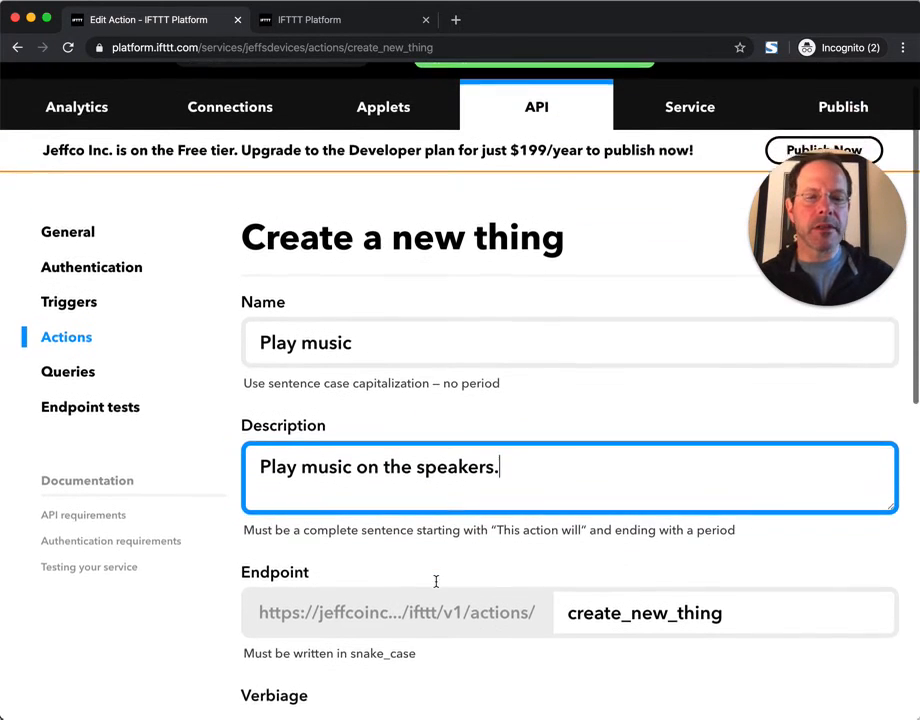
{"action": "scroll", "scroll_direction": "down", "scroll_amount": 3}
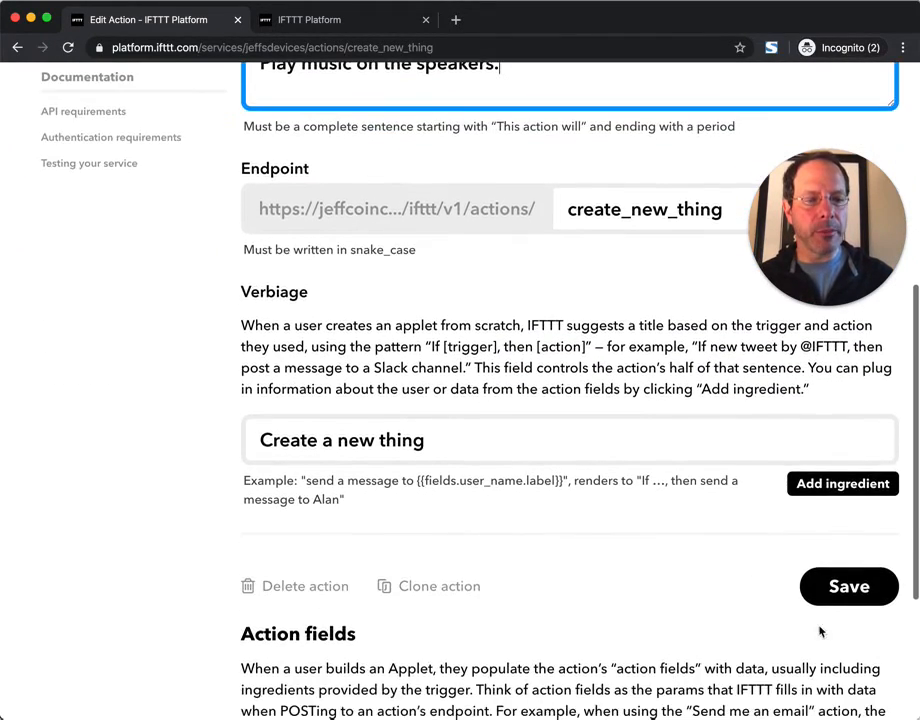
{"action": "left_click", "coordinate": [848, 586]}
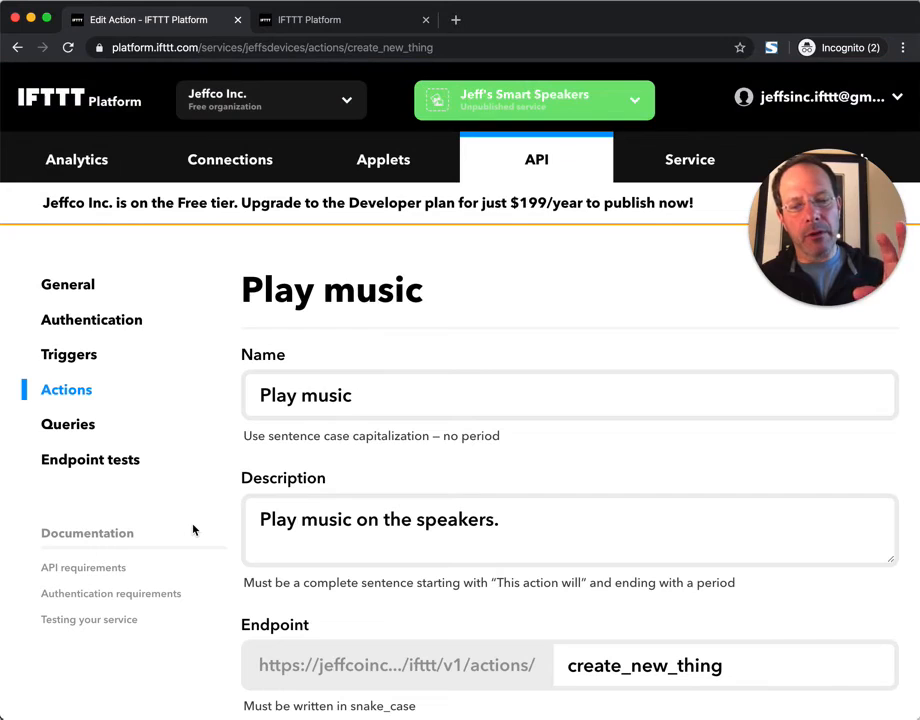
{"action": "mouse_move", "coordinate": [170, 431]}
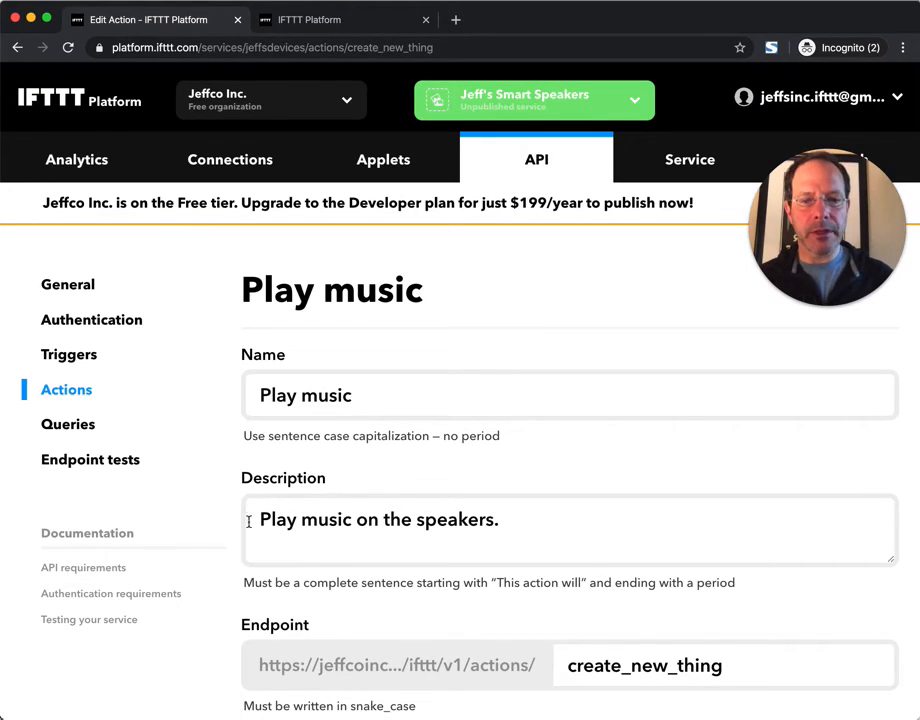
{"action": "left_click", "coordinate": [68, 424]}
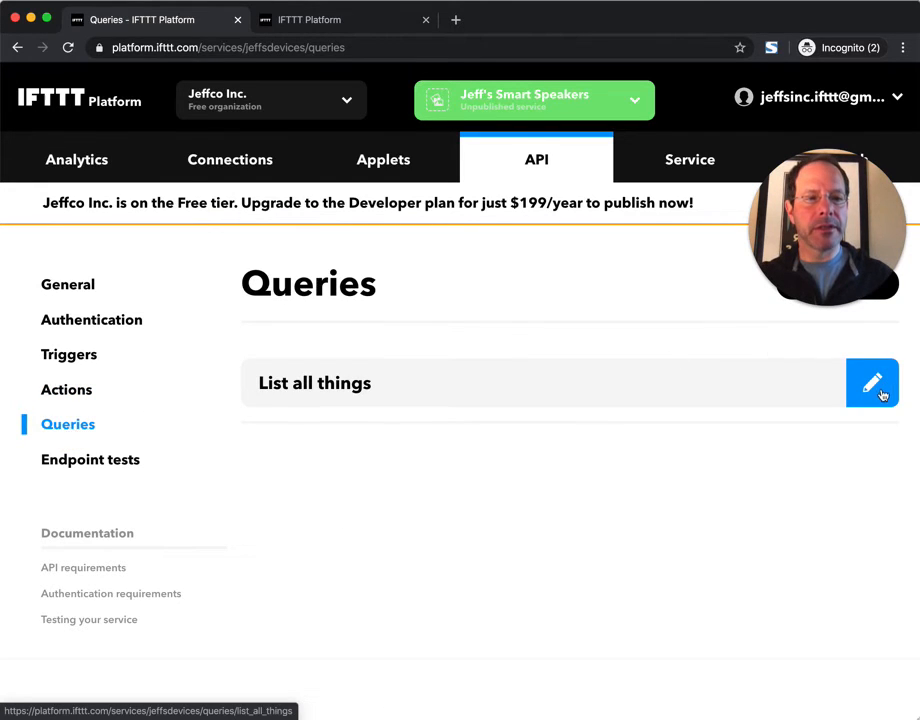
Rename the List all things query to 'How much music has been played'.
{"action": "left_click", "coordinate": [872, 383]}
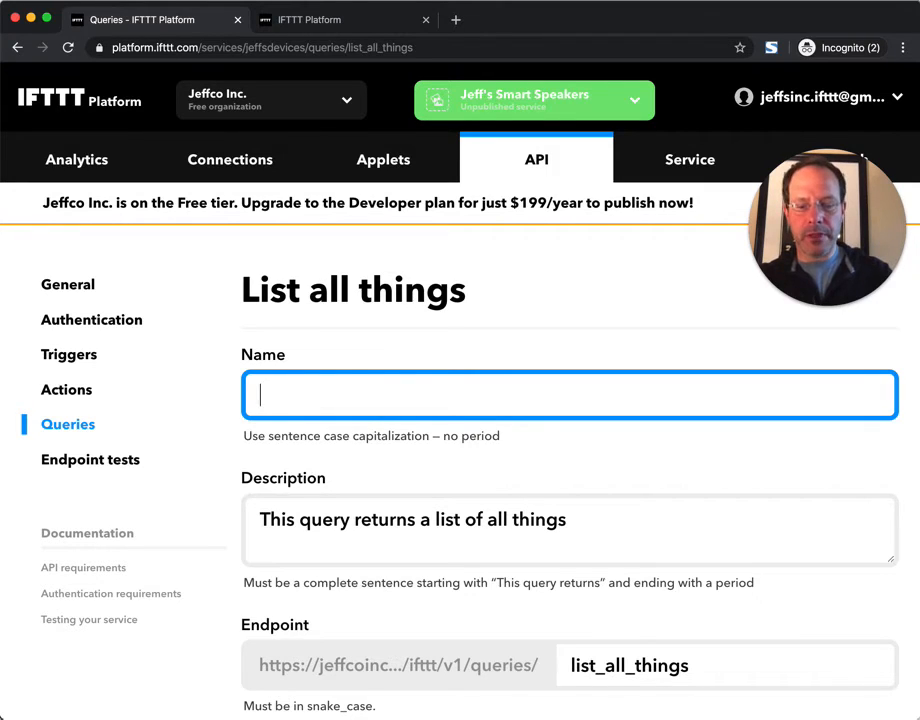
{"action": "type", "text": "How much u"}
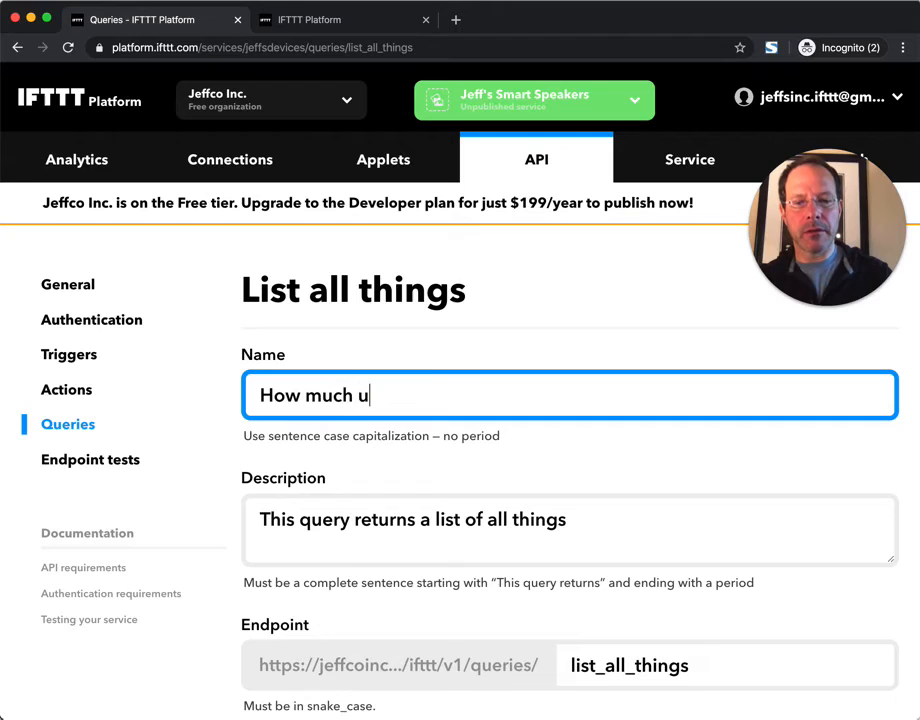
{"action": "type", "text": "mus"}
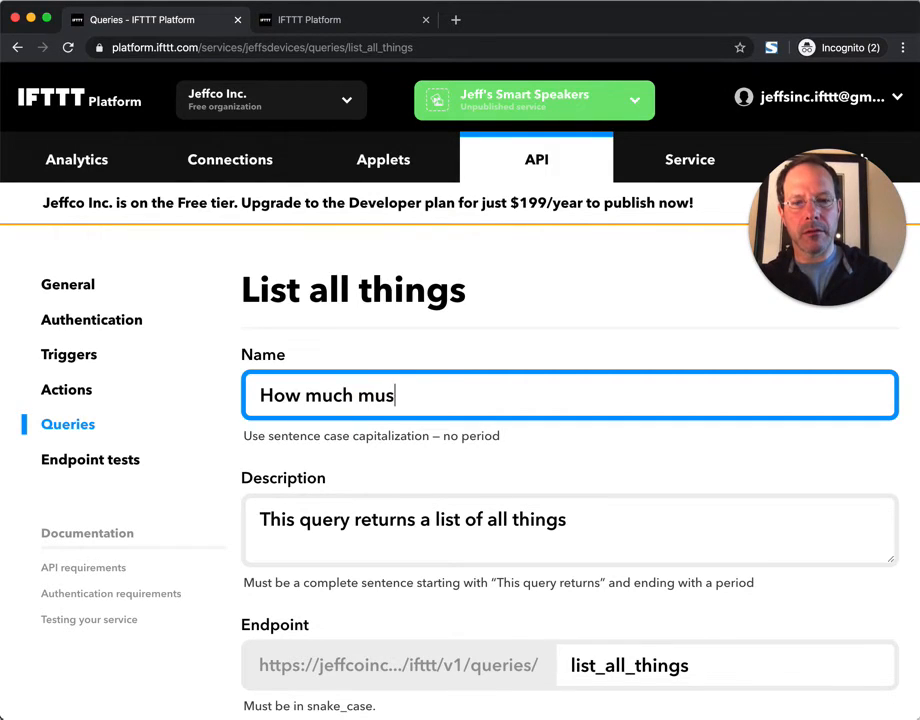
{"action": "type", "text": "ic has bee"}
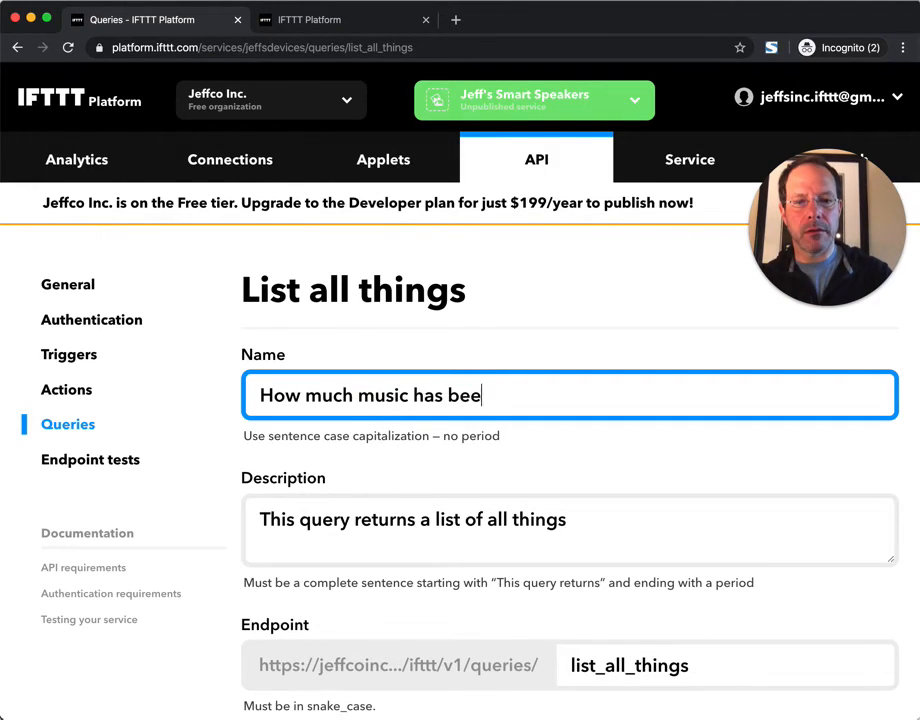
{"action": "type", "text": "n played"}
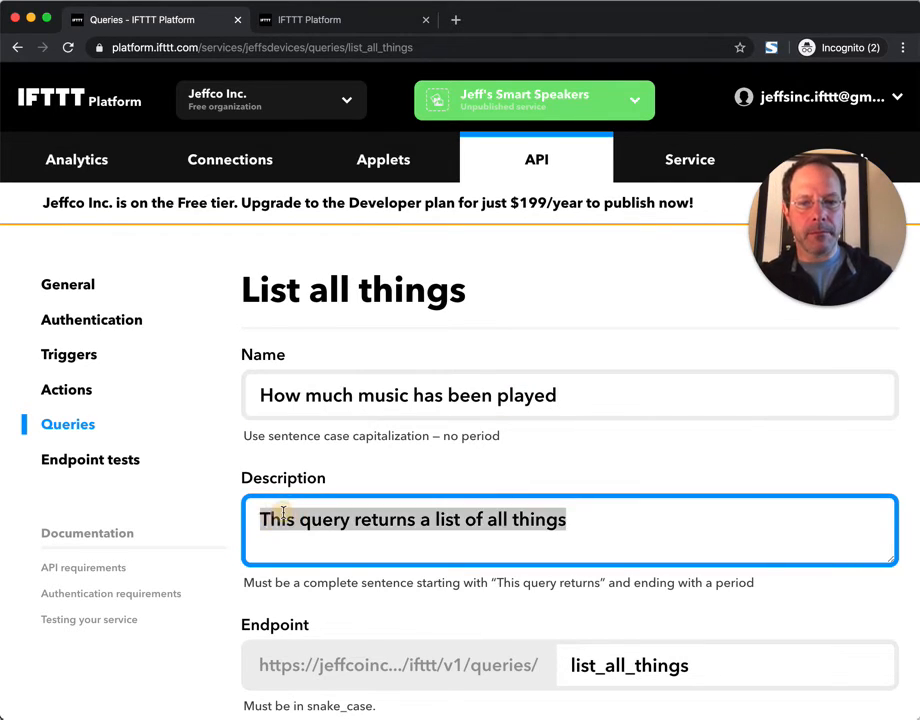
{"action": "type", "text": "How mu"}
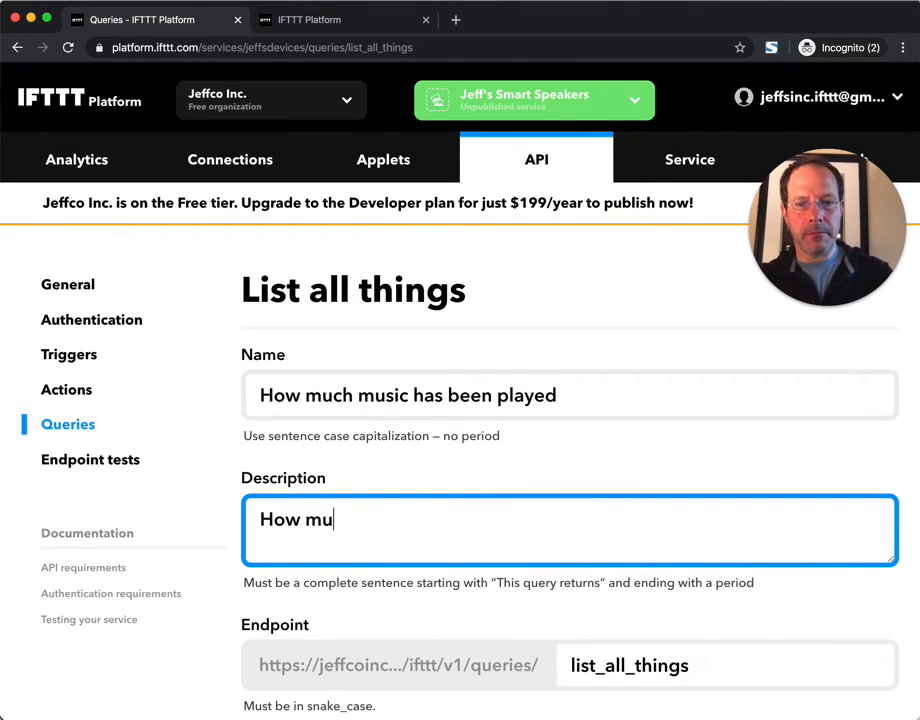
{"action": "type", "text": "ch music ha"}
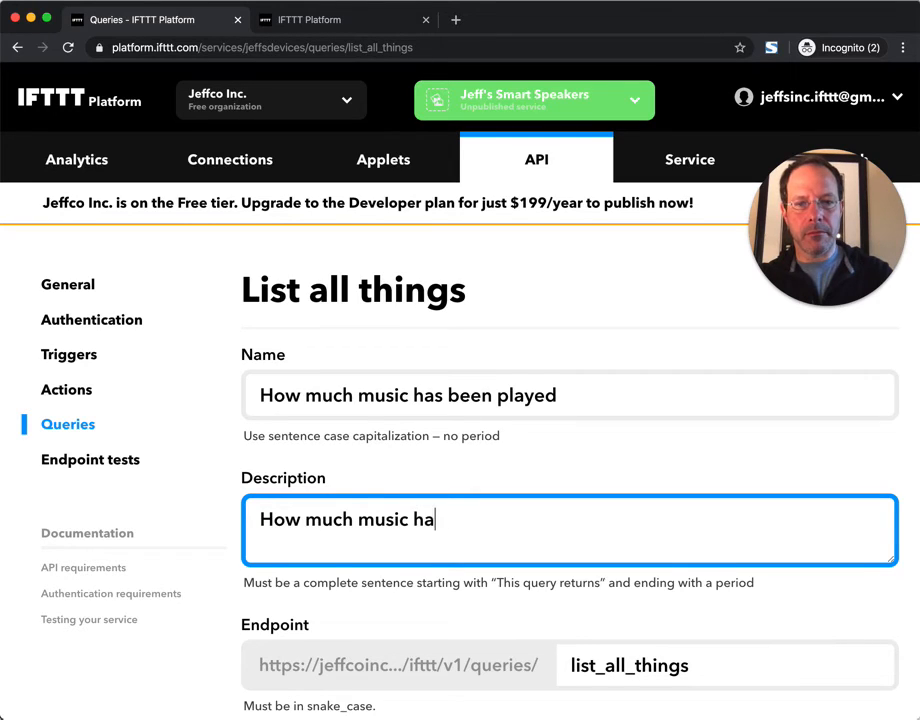
{"action": "type", "text": "s been played"}
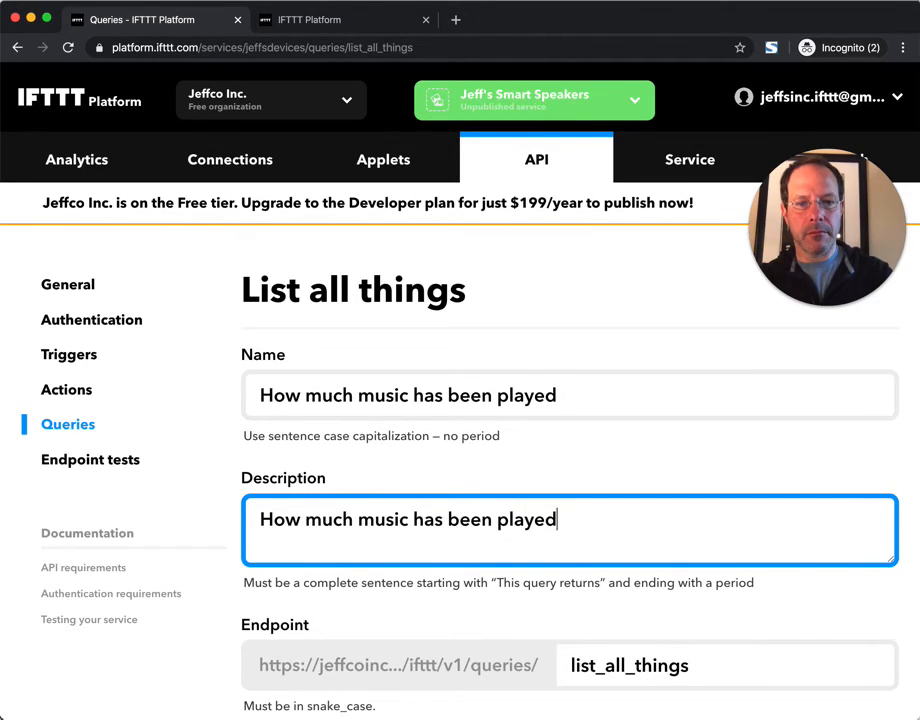
Describe the query as music played on my speakers, set endpoint playtime, and save.
{"action": "type", "text": "on my s"}
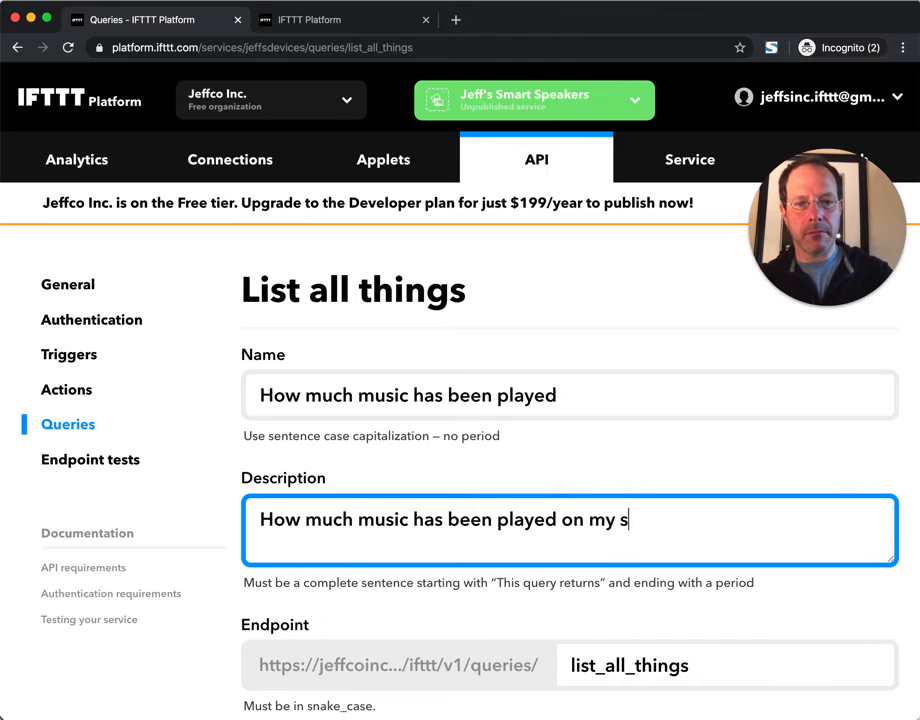
{"action": "type", "text": "peakers/"}
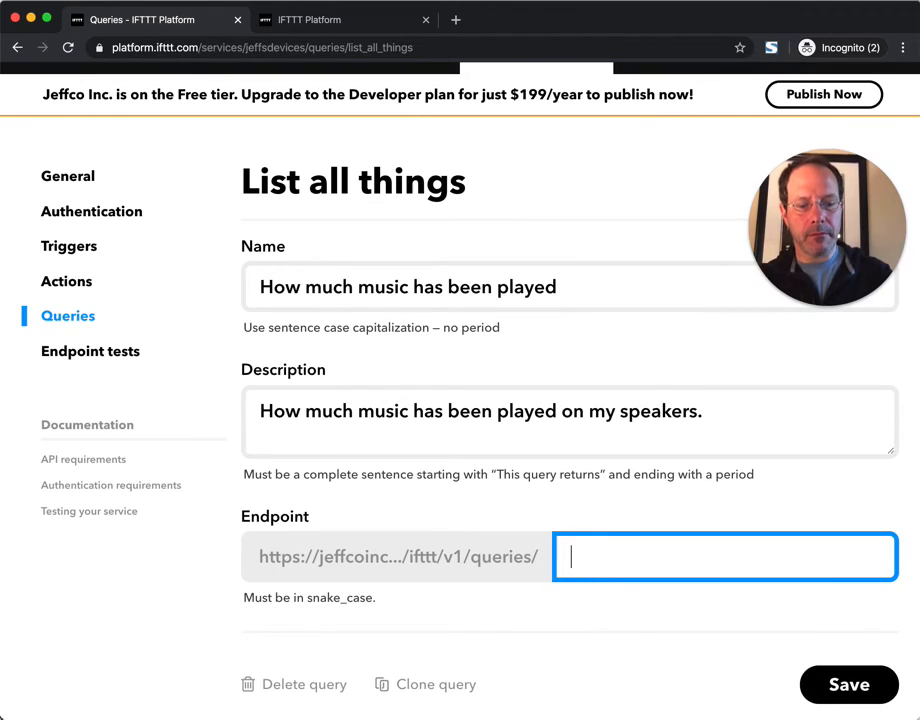
{"action": "type", "text": "playtime"}
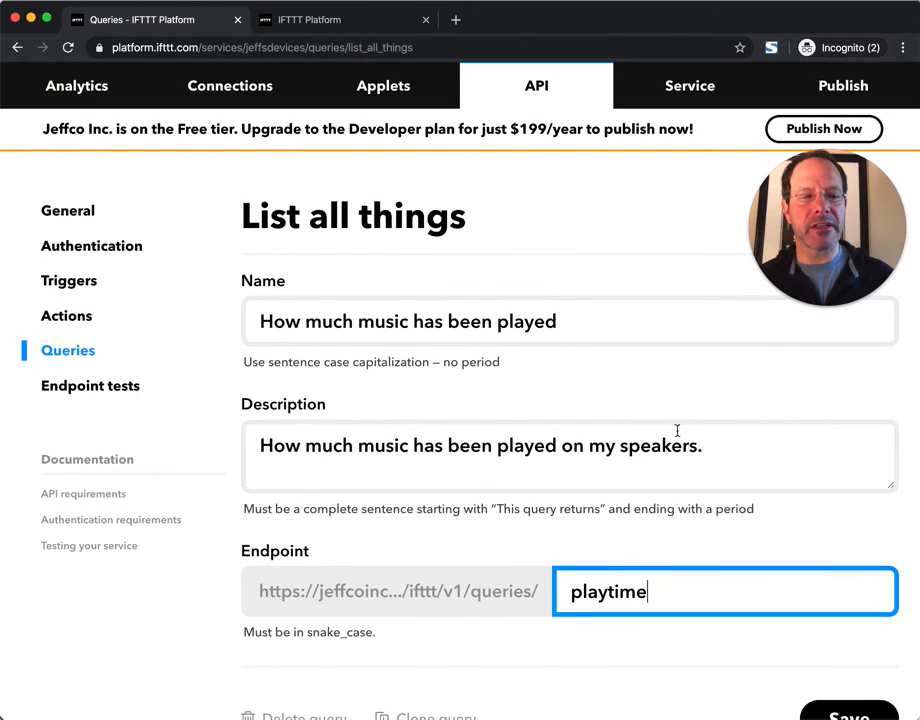
{"action": "left_click", "coordinate": [848, 711]}
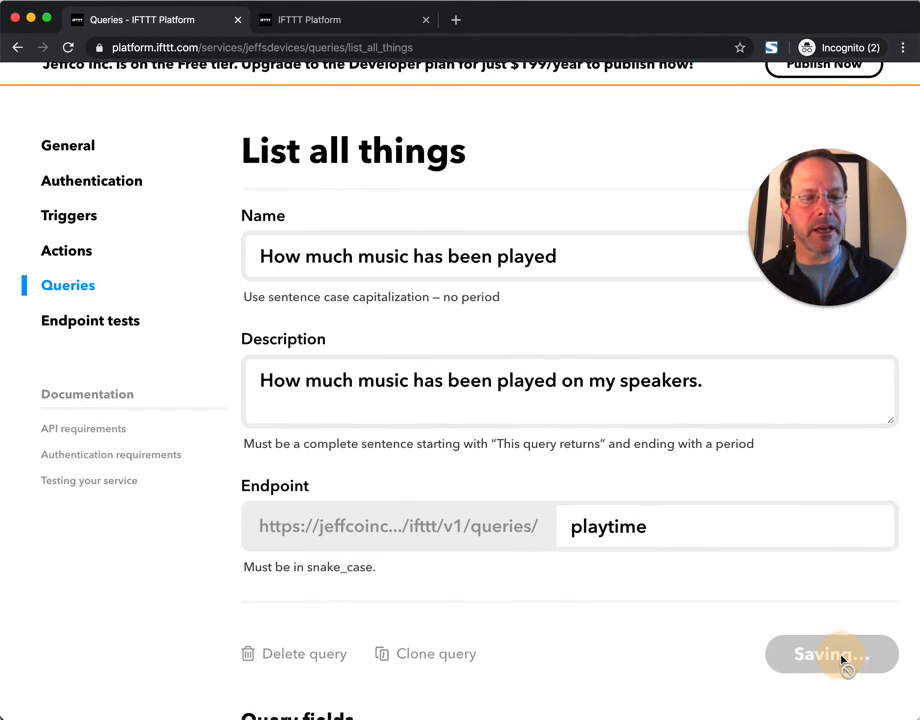
{"action": "left_click", "coordinate": [831, 653]}
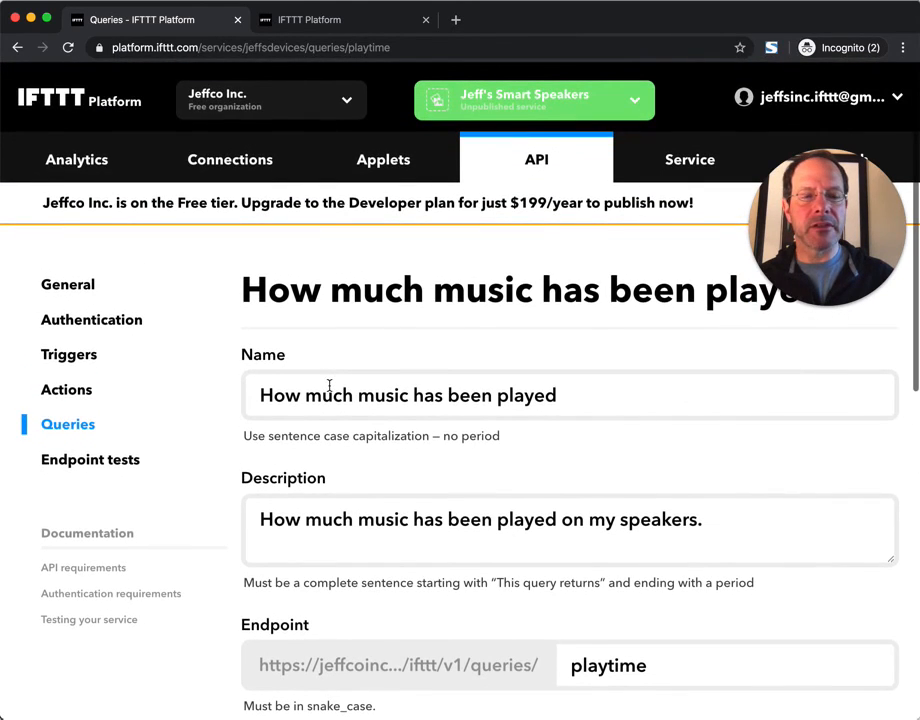
{"action": "left_click", "coordinate": [689, 159]}
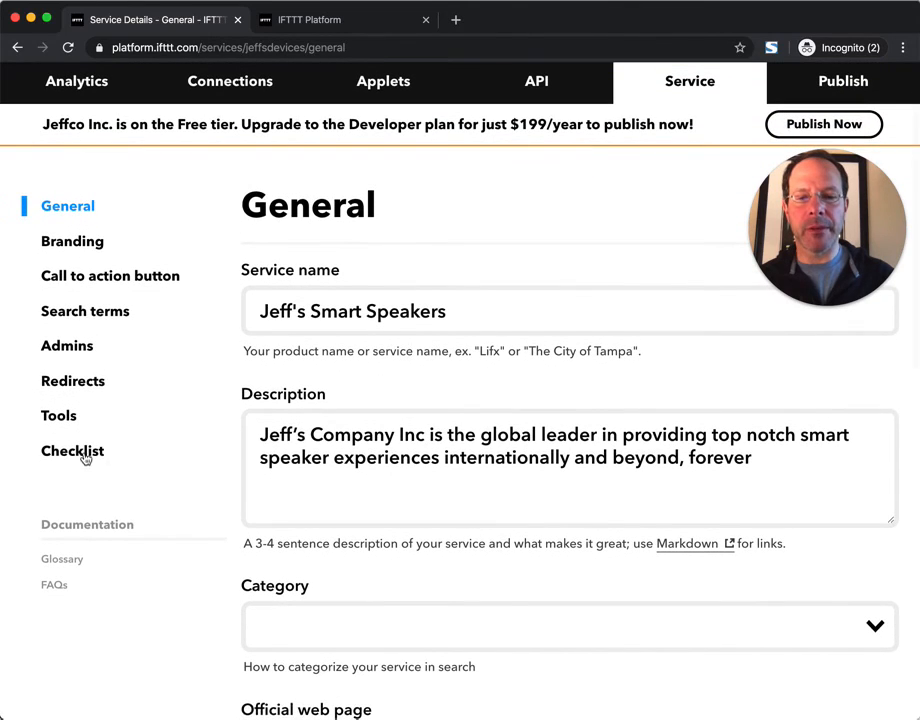
Open the service Checklist to review completed and missing submission items.
{"action": "left_click", "coordinate": [72, 451]}
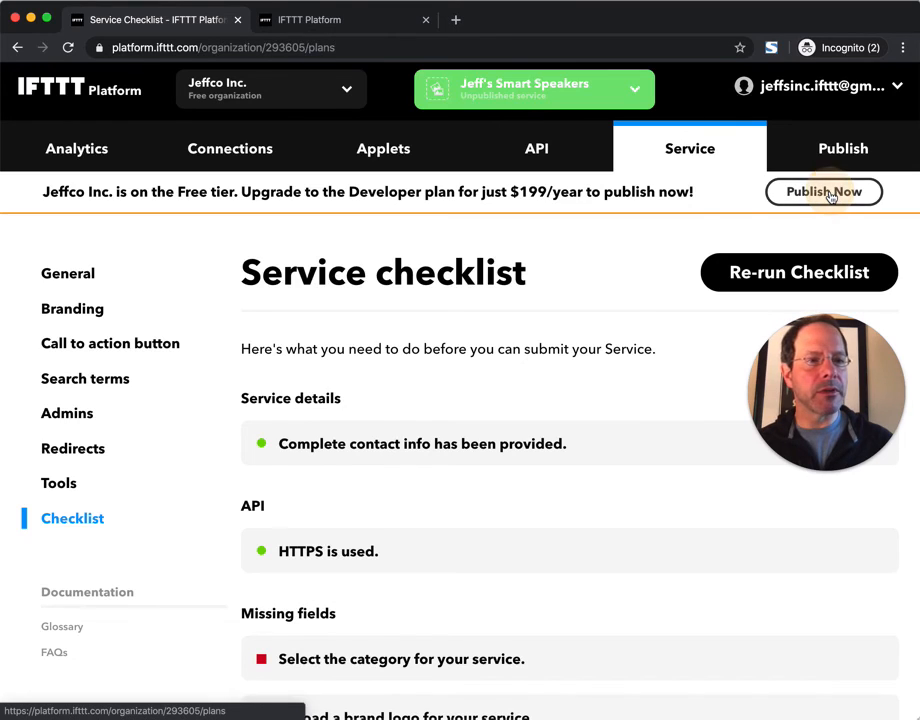
Open the plans page listing Developer at $199/year alongside Team and Business tiers.
{"action": "left_click", "coordinate": [823, 192]}
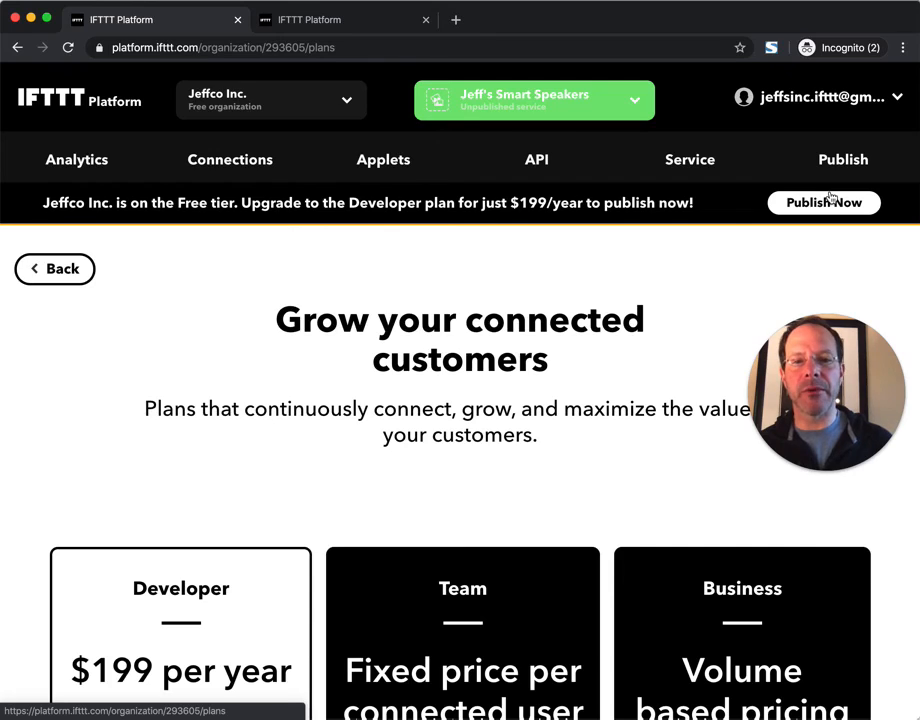
{"action": "mouse_move", "coordinate": [820, 190]}
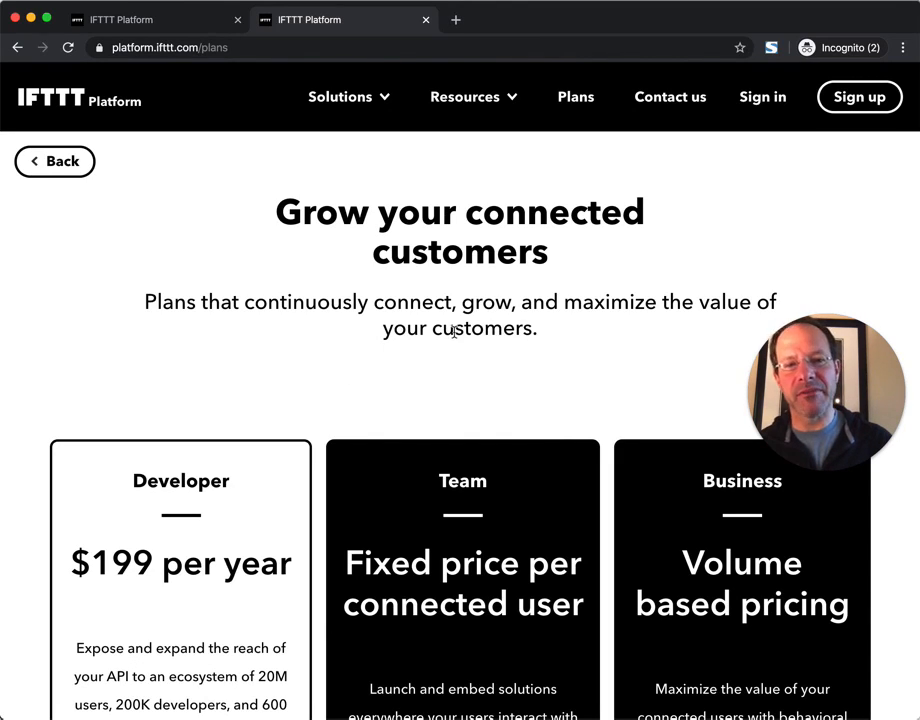
{"action": "mouse_move", "coordinate": [651, 285]}
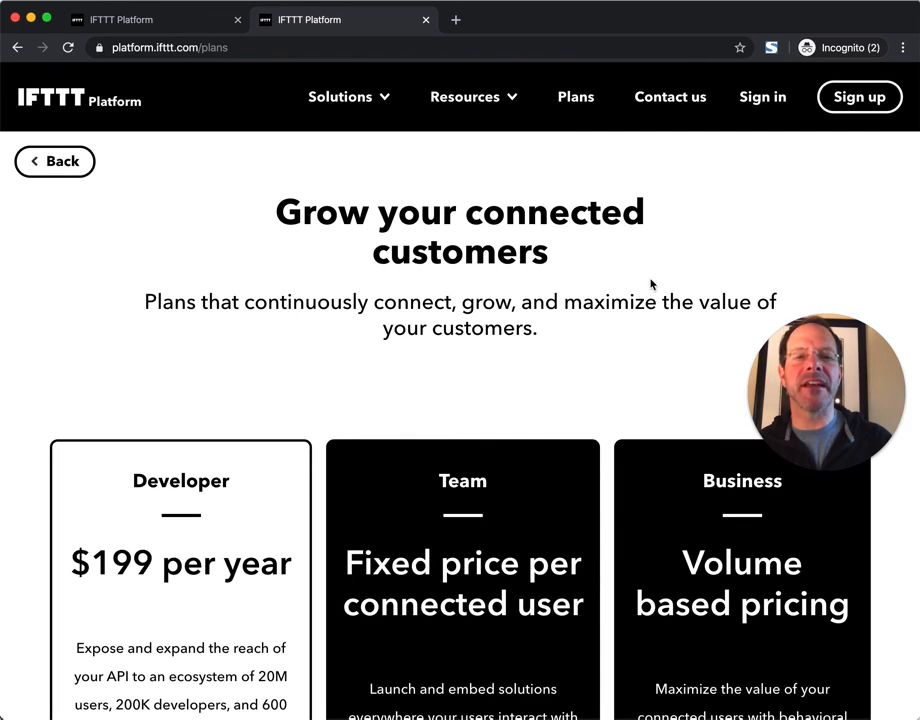